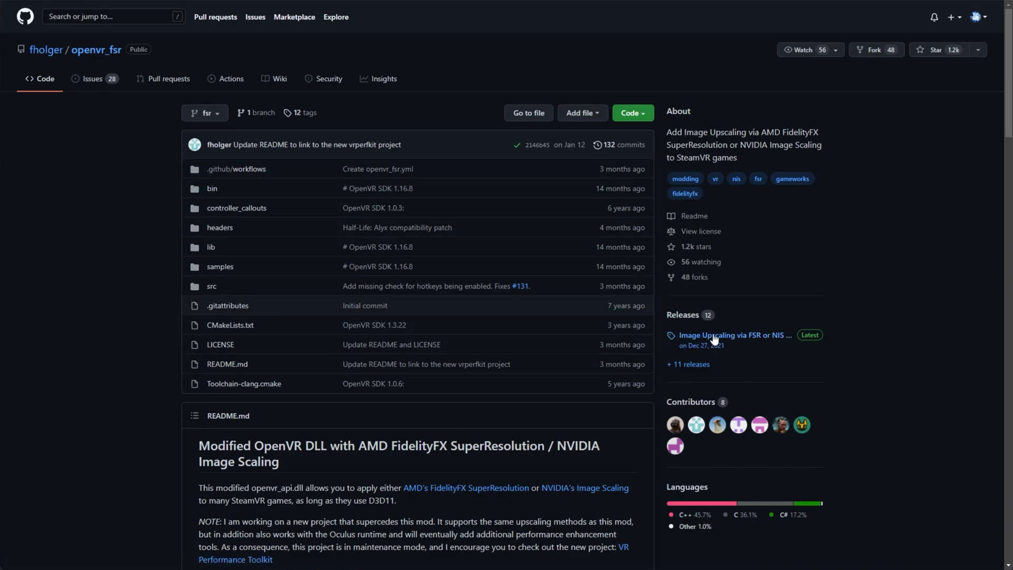
Download openvr_fsr_v2.1.1.zip from the latest openvr_fsr release's assets.
{"action": "left_click", "coordinate": [733, 335]}
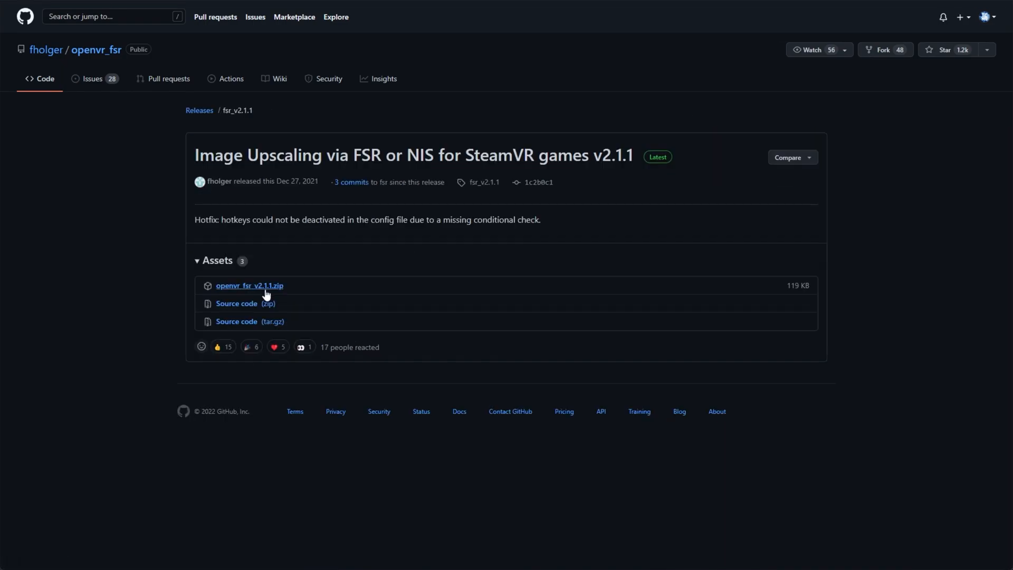
{"action": "left_click", "coordinate": [249, 284]}
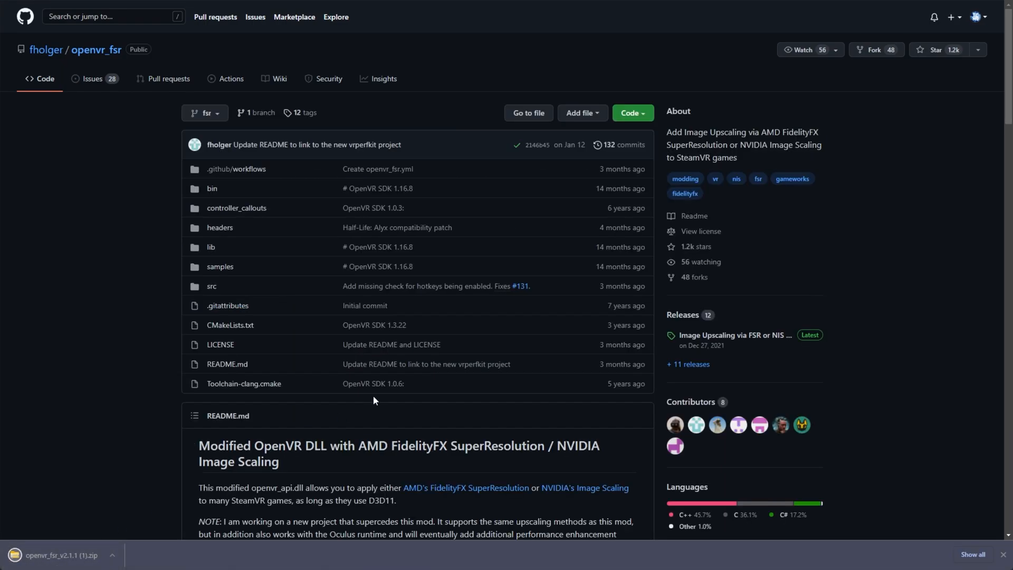
{"action": "left_click", "coordinate": [58, 558]}
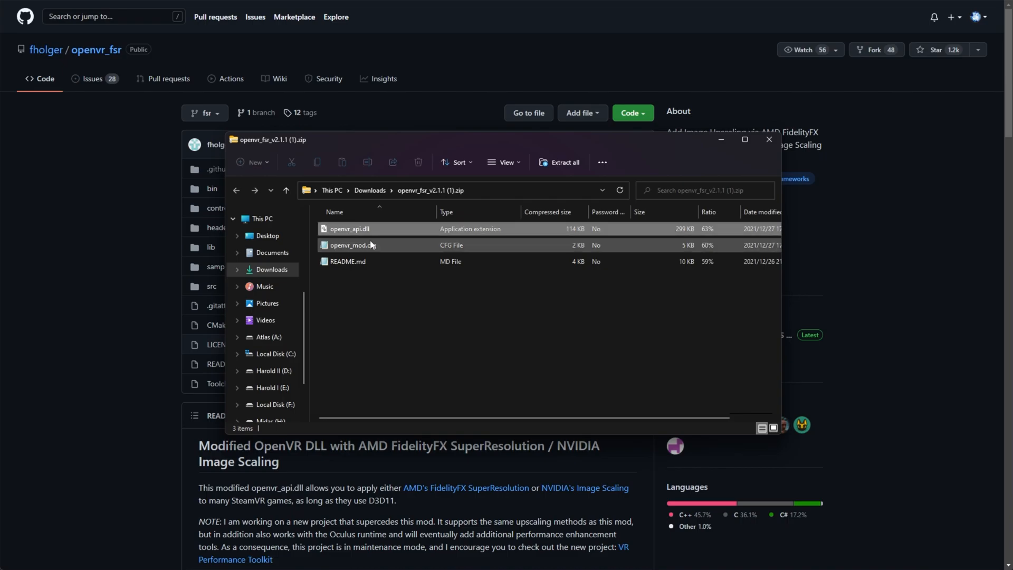
{"action": "left_click", "coordinate": [349, 228]}
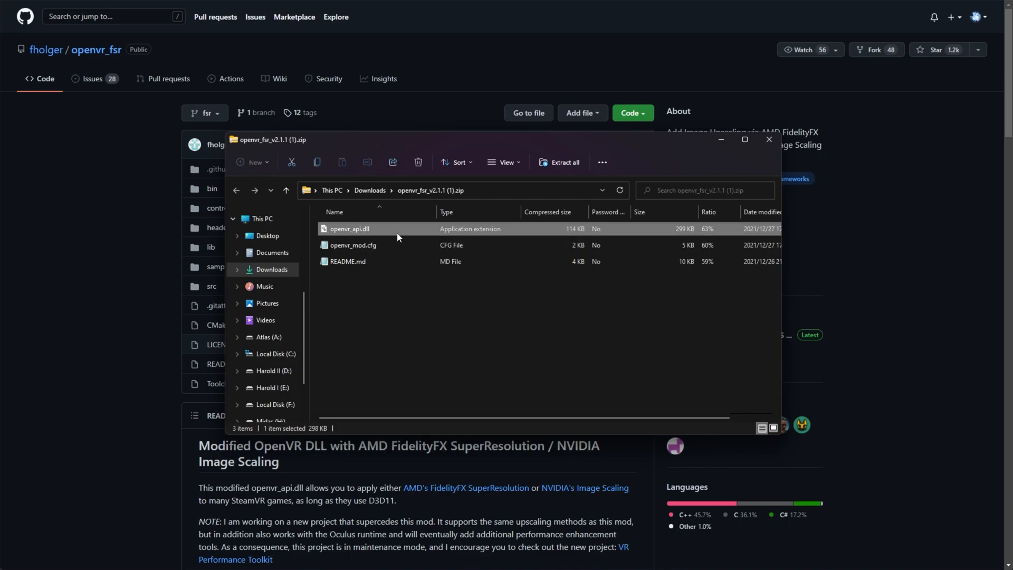
{"action": "left_click", "coordinate": [354, 245]}
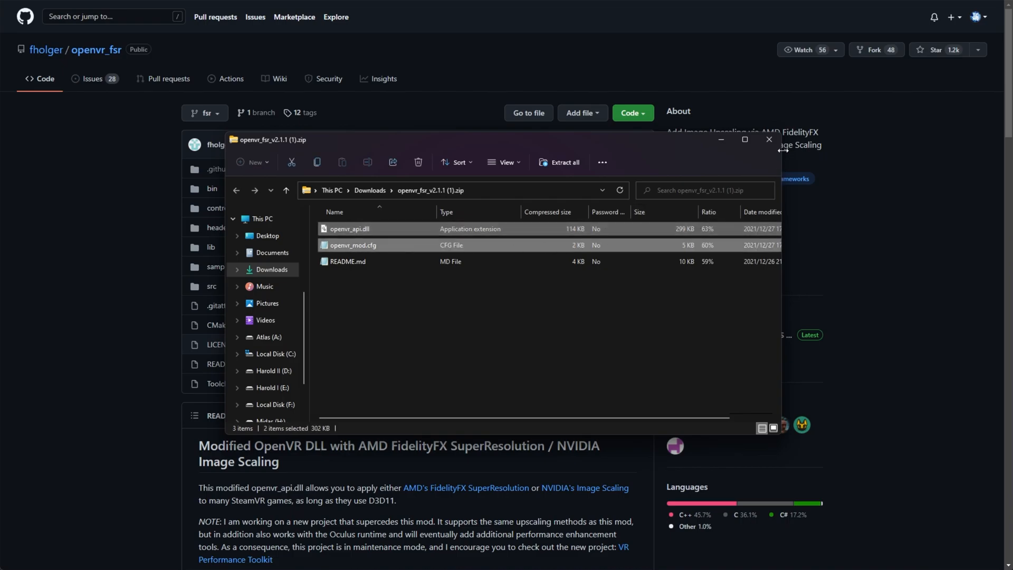
{"action": "left_click", "coordinate": [768, 139]}
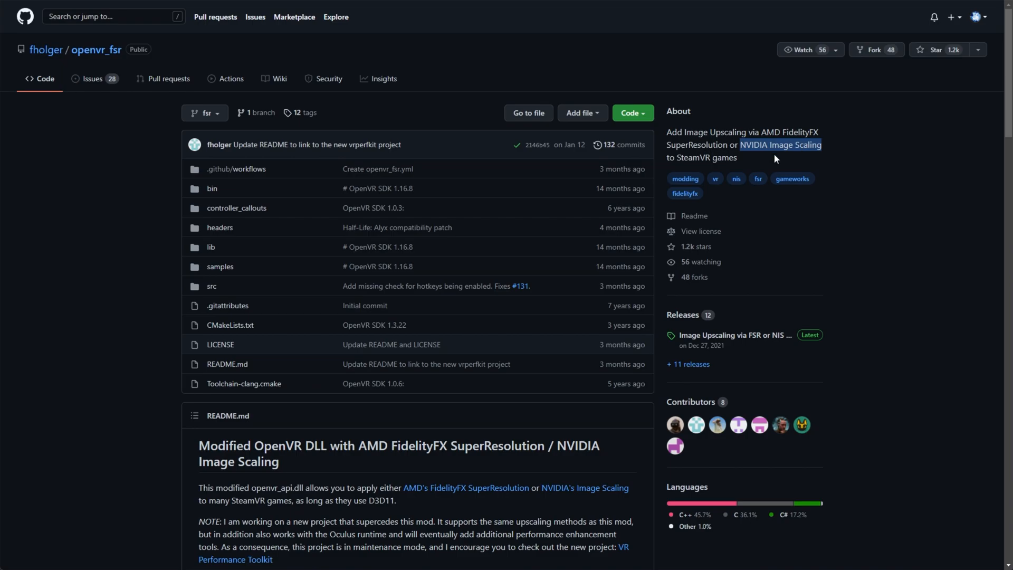
Scroll the openvr_fsr README and highlight 'OpenVR' in its heading.
{"action": "scroll", "scroll_direction": "down", "scroll_amount": 3}
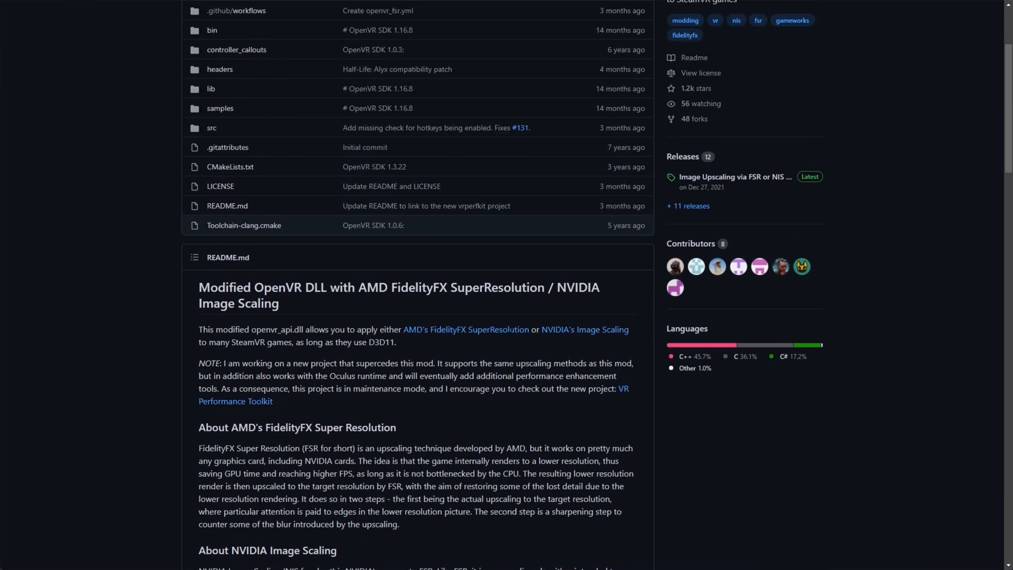
{"action": "double_click", "coordinate": [277, 288]}
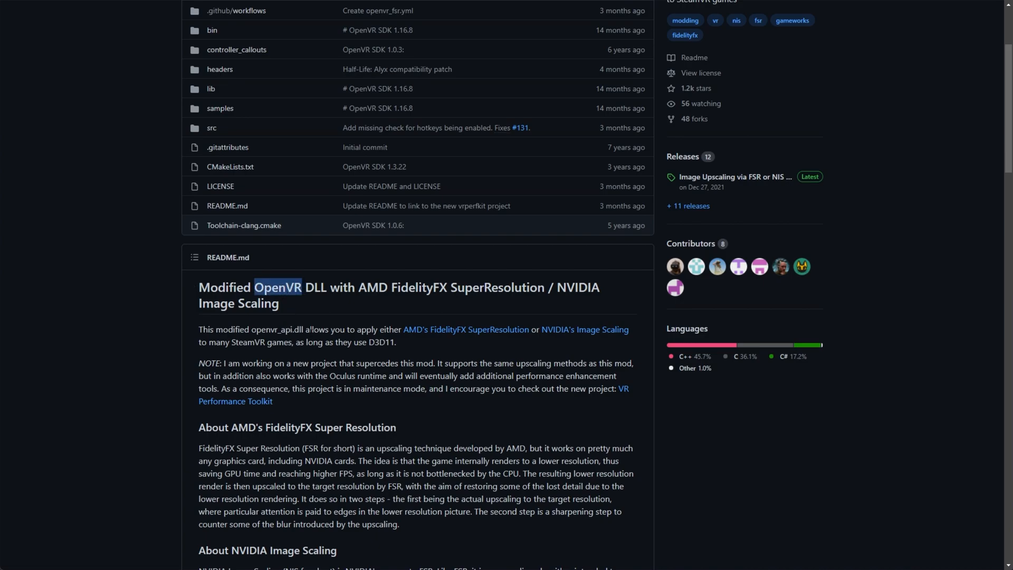
{"action": "mouse_move", "coordinate": [636, 386]}
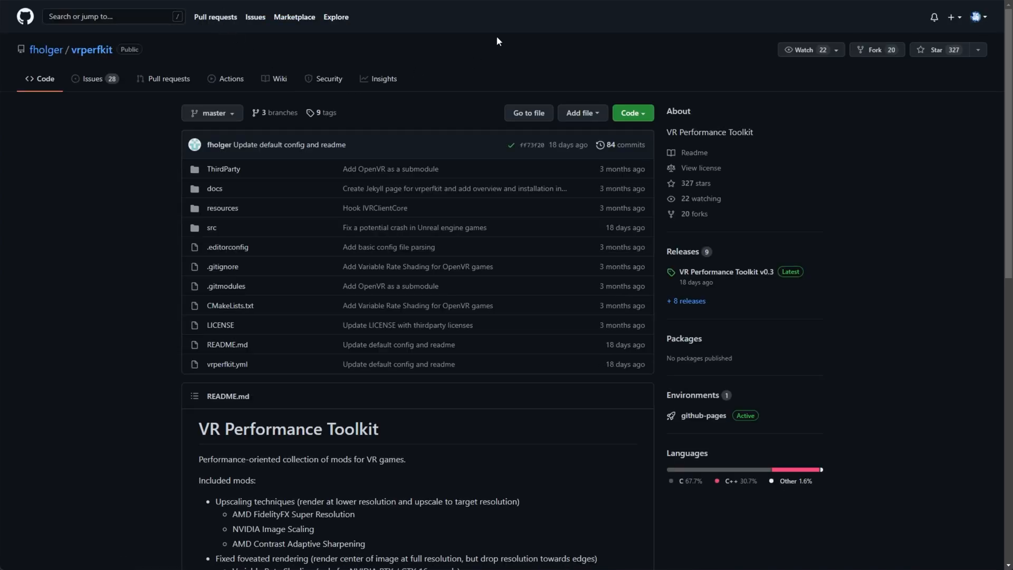
{"action": "mouse_move", "coordinate": [512, 100]}
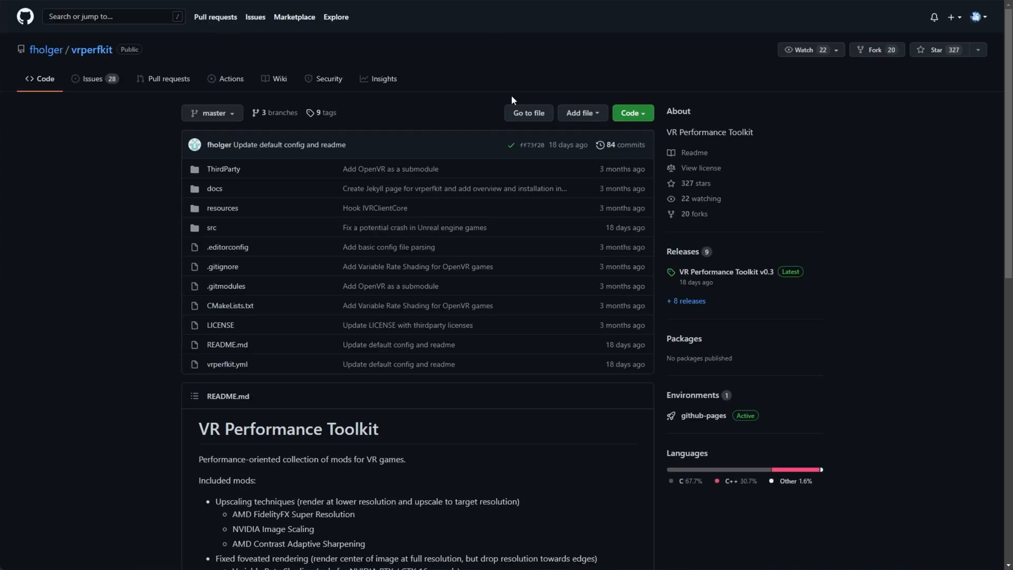
{"action": "scroll", "scroll_direction": "down", "scroll_amount": 3}
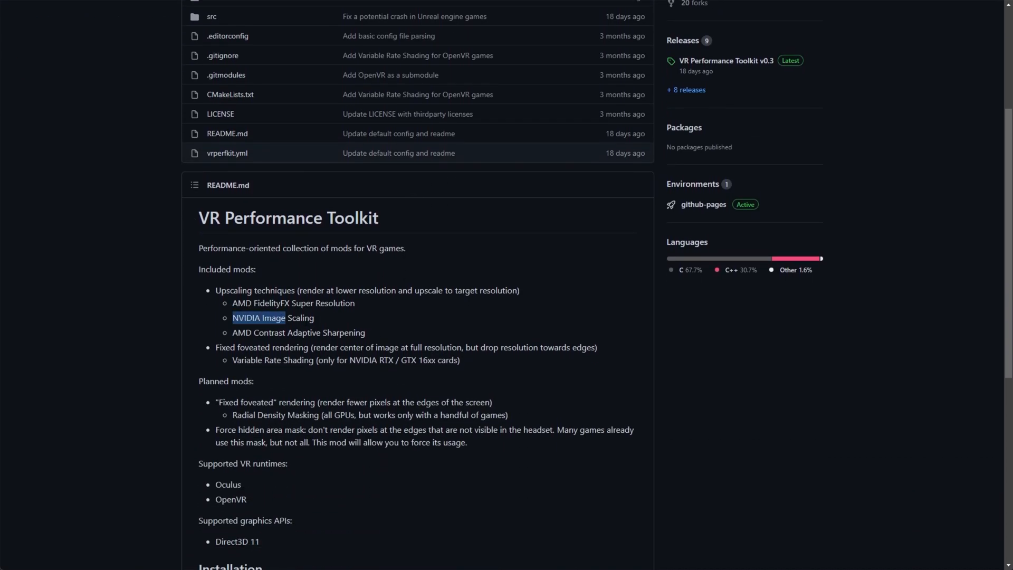
{"action": "double_click", "coordinate": [269, 331]}
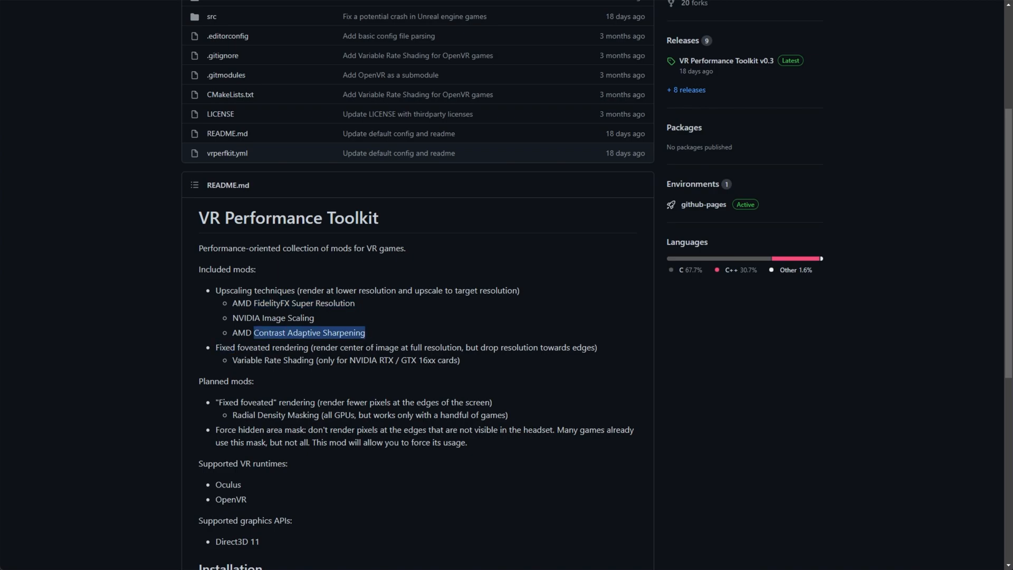
{"action": "scroll", "scroll_direction": "down", "scroll_amount": 3}
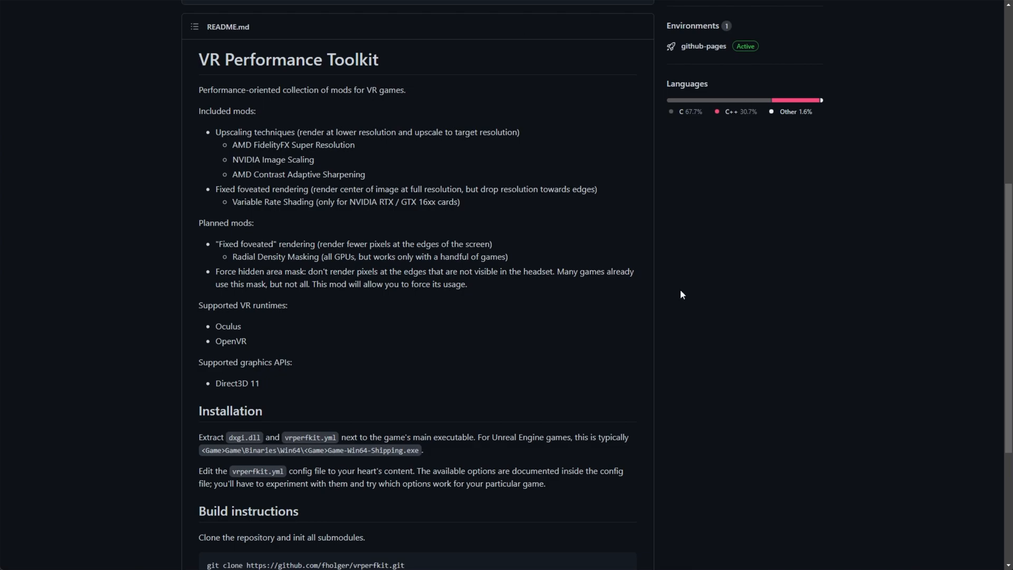
{"action": "mouse_move", "coordinate": [606, 288]}
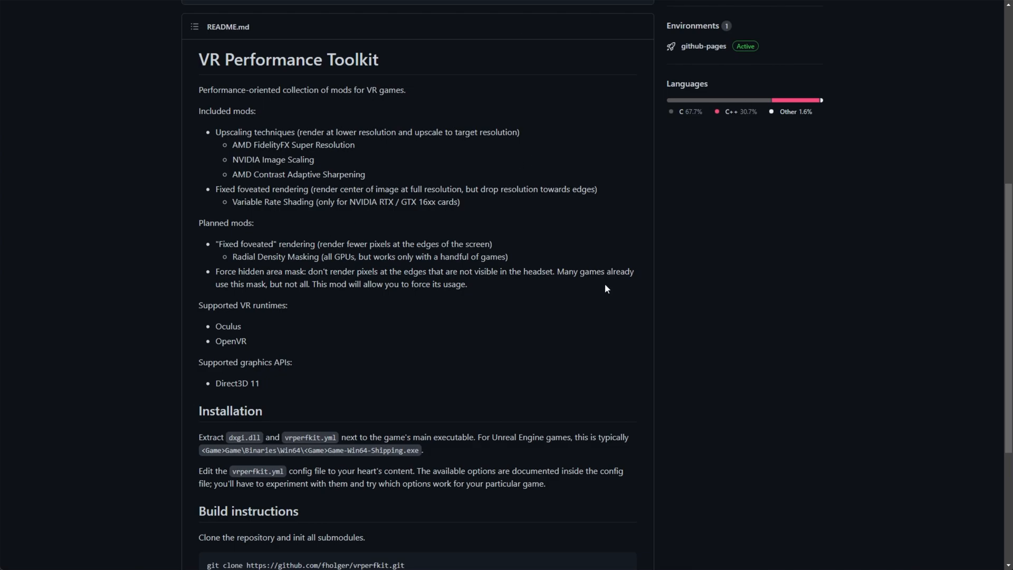
{"action": "scroll", "scroll_direction": "down", "scroll_amount": 3}
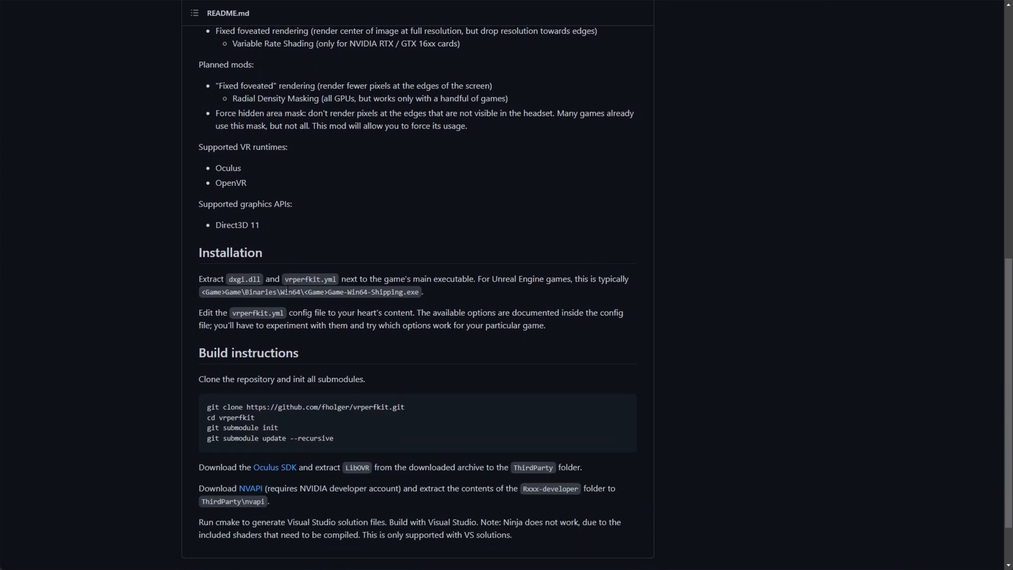
{"action": "double_click", "coordinate": [244, 279]}
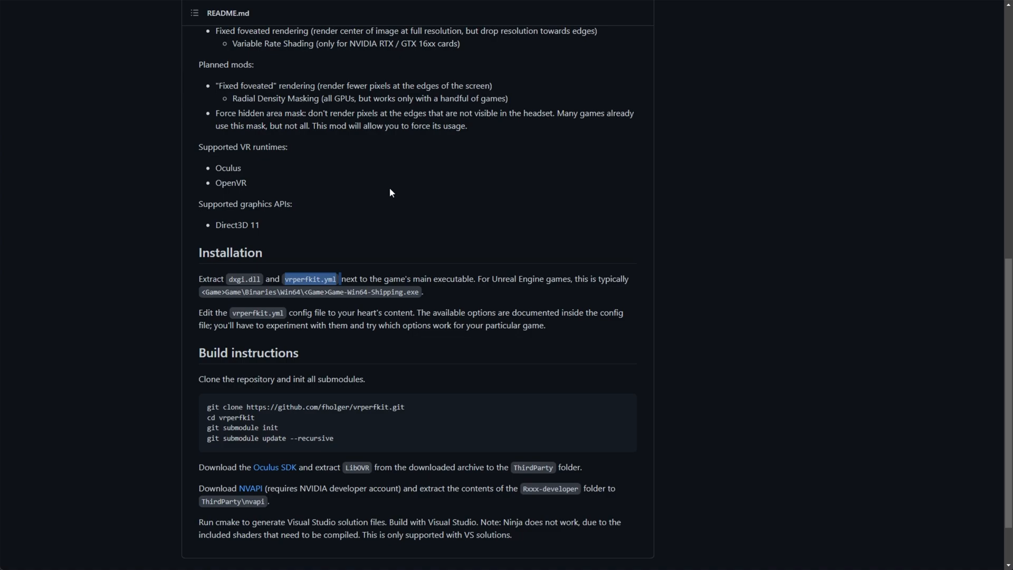
{"action": "mouse_move", "coordinate": [405, 228]}
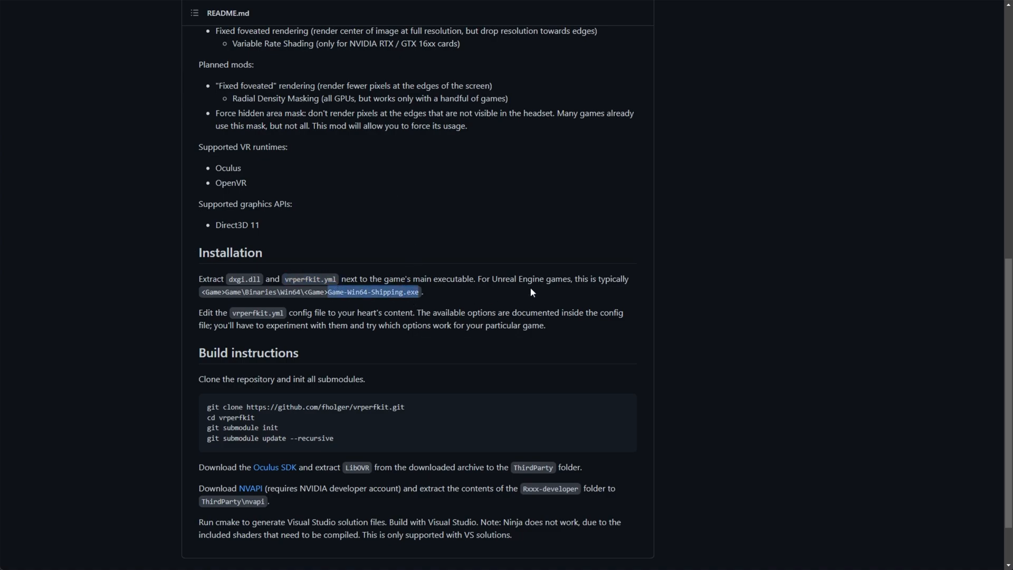
{"action": "double_click", "coordinate": [230, 252]}
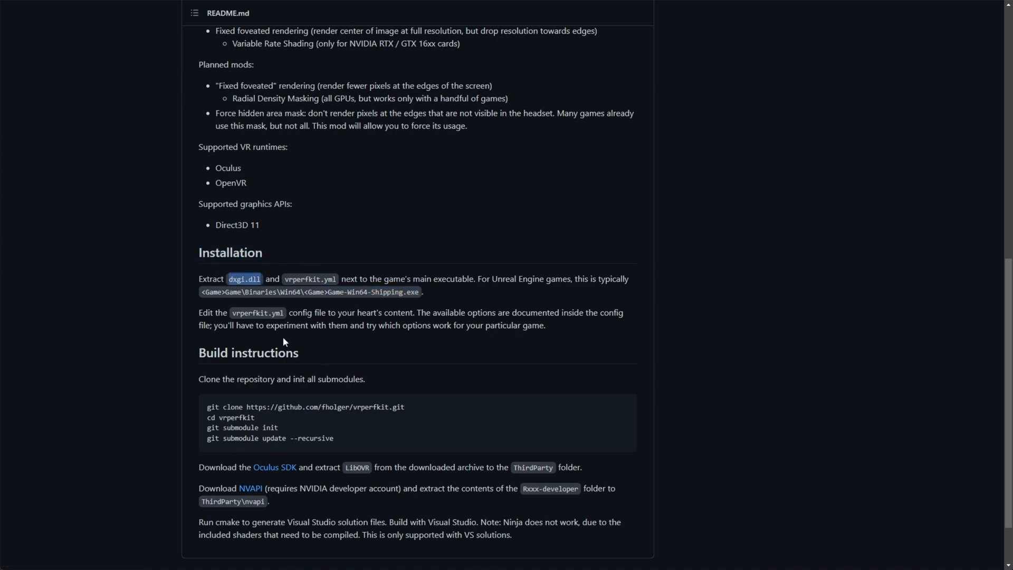
{"action": "mouse_move", "coordinate": [277, 219]}
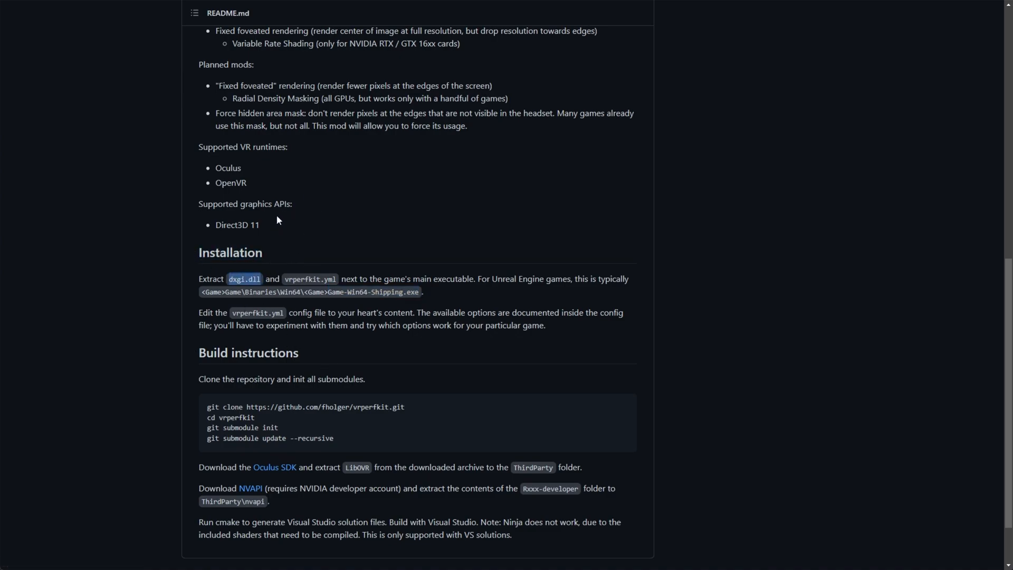
{"action": "scroll", "scroll_direction": "up", "scroll_amount": 3}
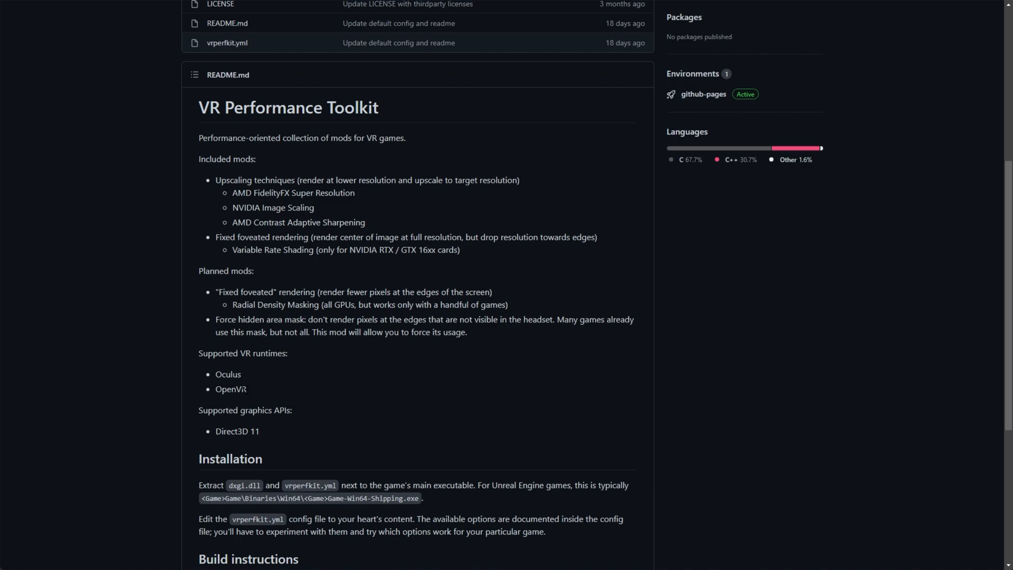
{"action": "double_click", "coordinate": [231, 389]}
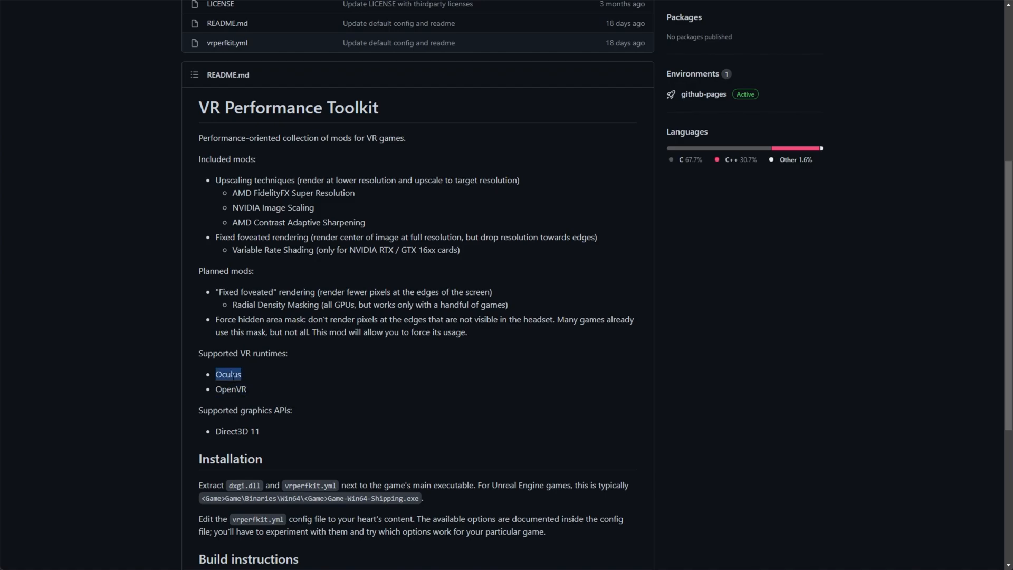
{"action": "mouse_move", "coordinate": [361, 368]}
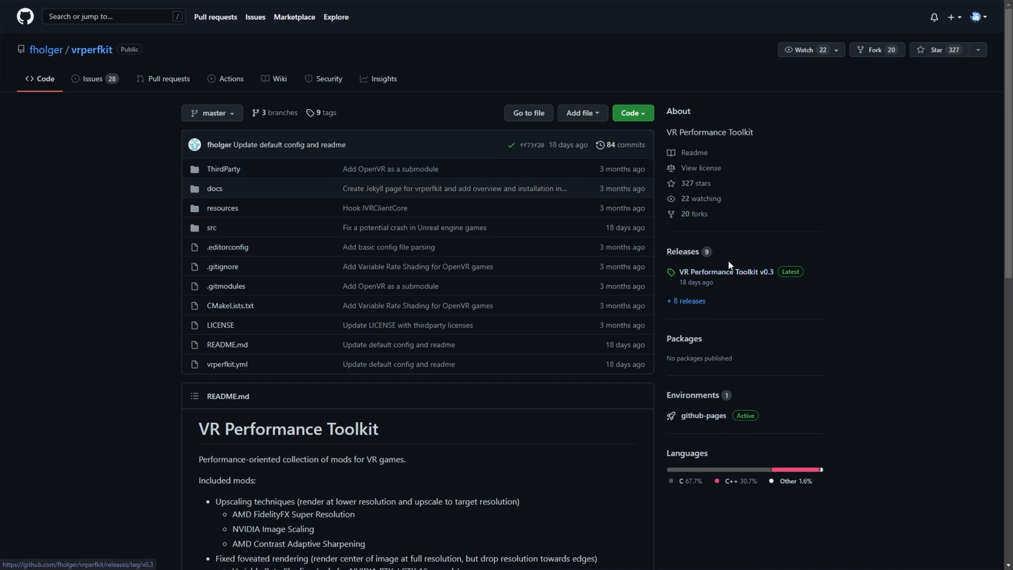
{"action": "mouse_move", "coordinate": [724, 271]}
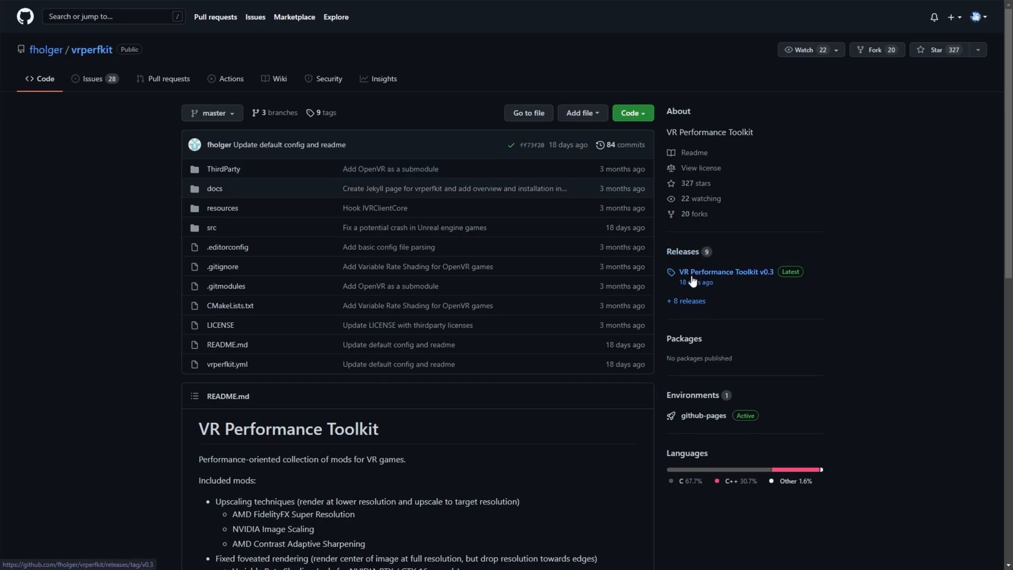
Download vrperfkit_v0.3.zip from the VR Performance Toolkit v0.3 release.
{"action": "left_click", "coordinate": [725, 271]}
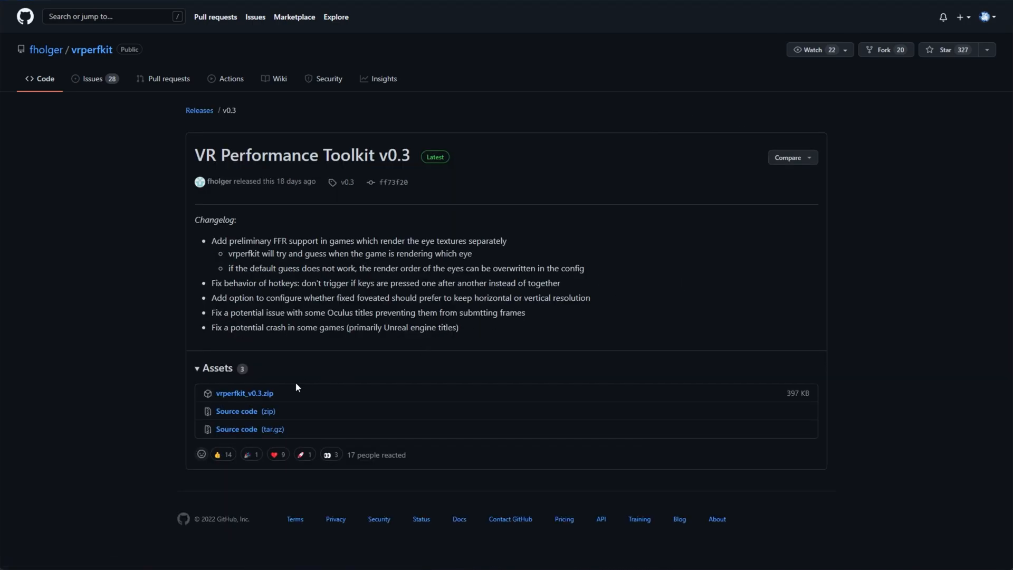
{"action": "left_click", "coordinate": [245, 393]}
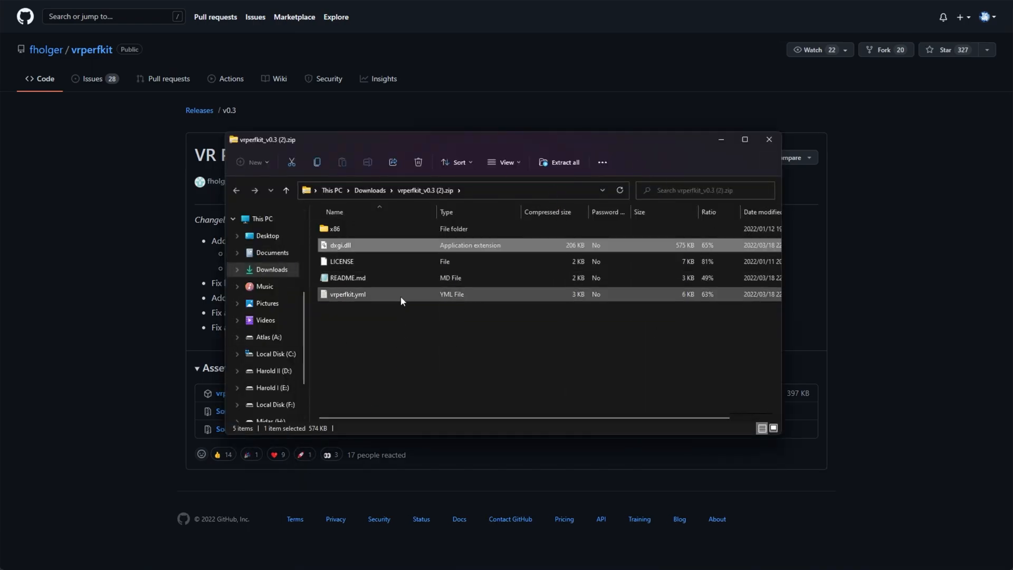
Select dxgi.dll and vrperfkit.yml at the zip's top level after checking x86.
{"action": "left_click", "coordinate": [348, 294]}
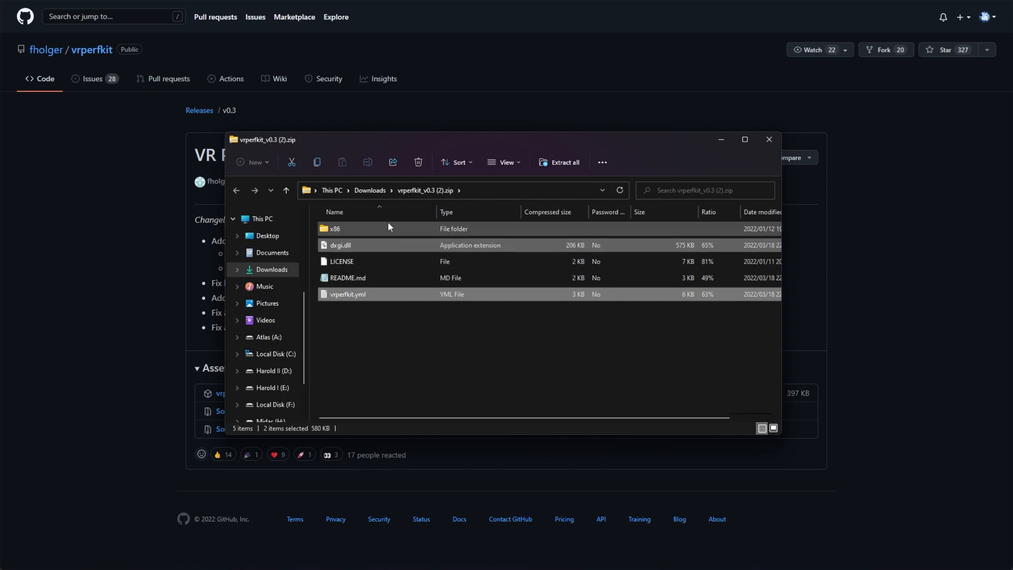
{"action": "double_click", "coordinate": [334, 229]}
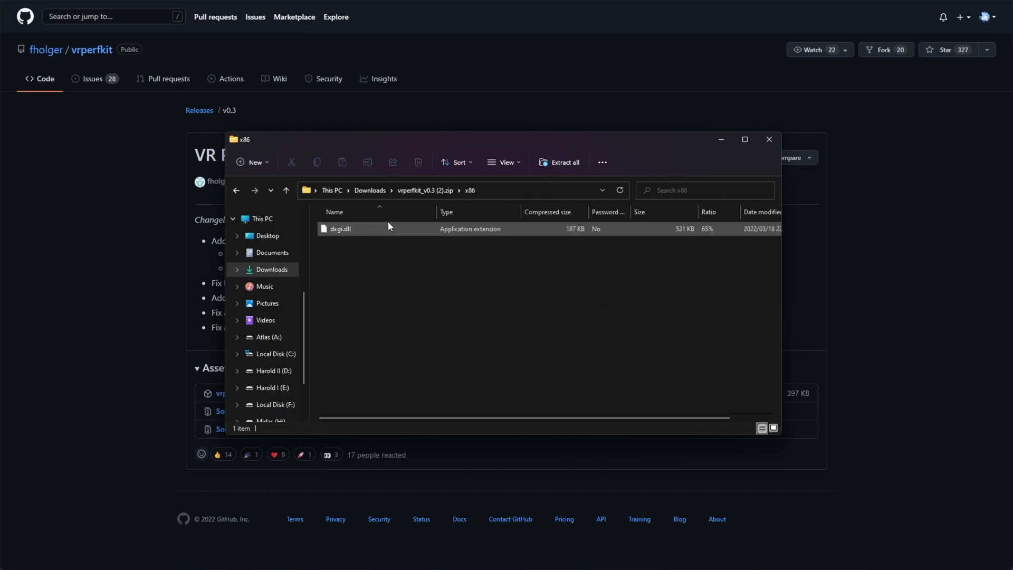
{"action": "left_click", "coordinate": [340, 228]}
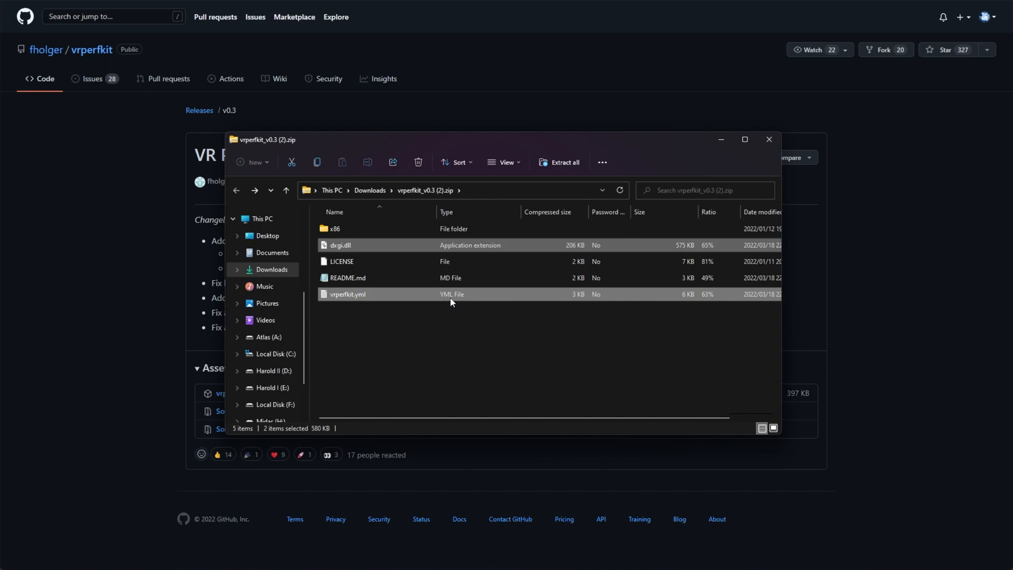
{"action": "mouse_move", "coordinate": [442, 333]}
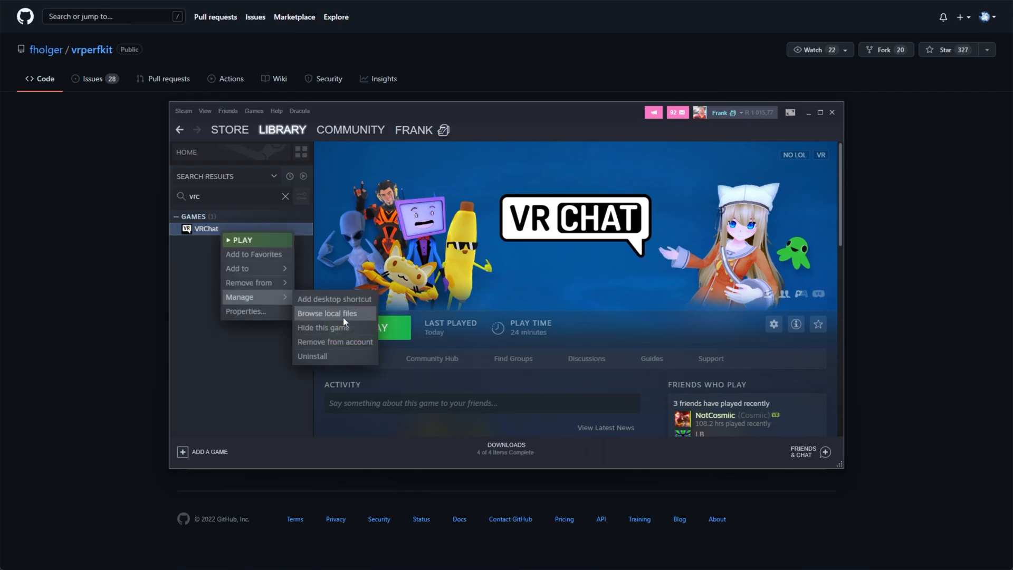
Open VRChat's install folder through Steam's Browse local files option.
{"action": "left_click", "coordinate": [326, 314]}
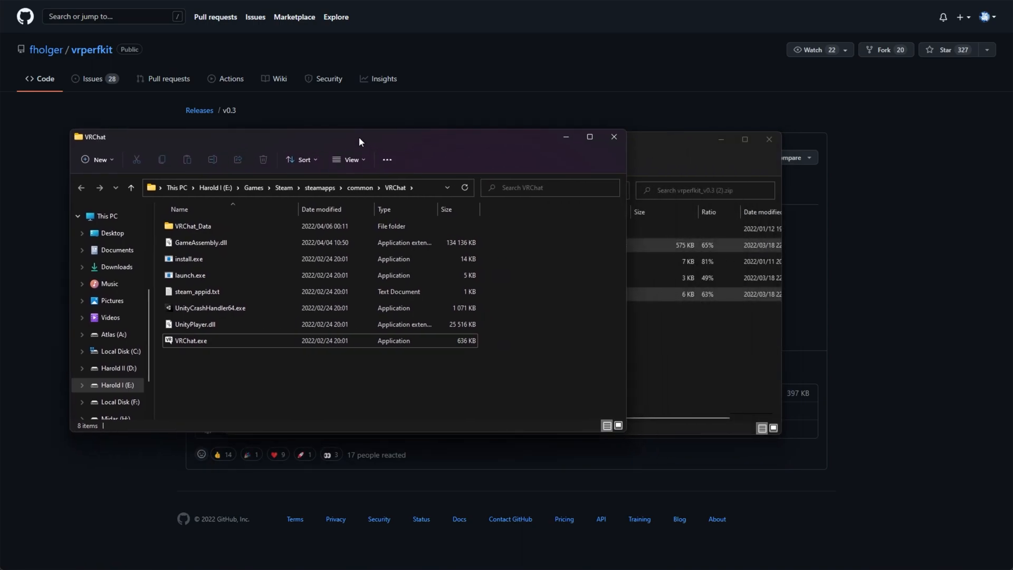
{"action": "left_click", "coordinate": [189, 276]}
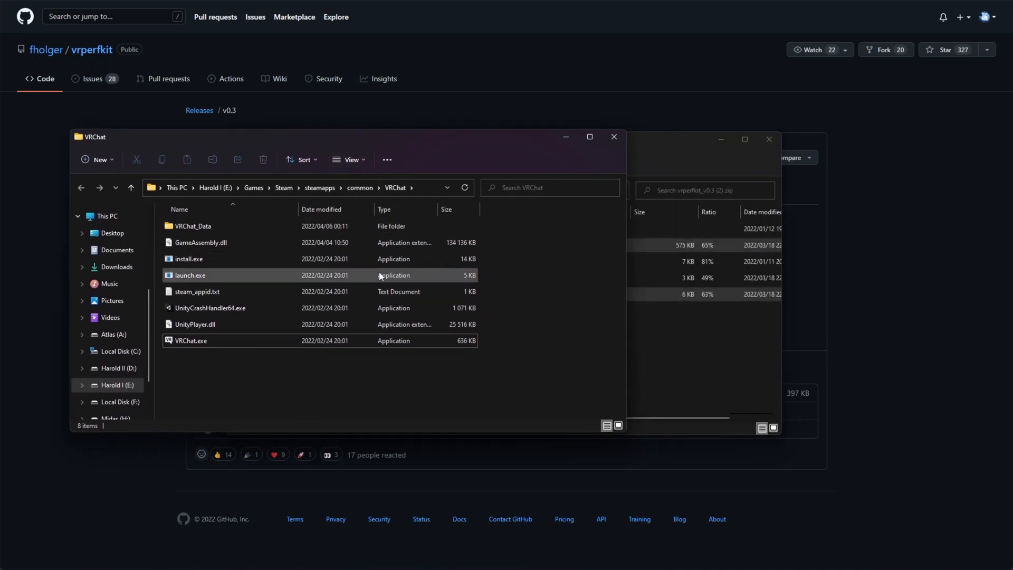
{"action": "left_click", "coordinate": [188, 259]}
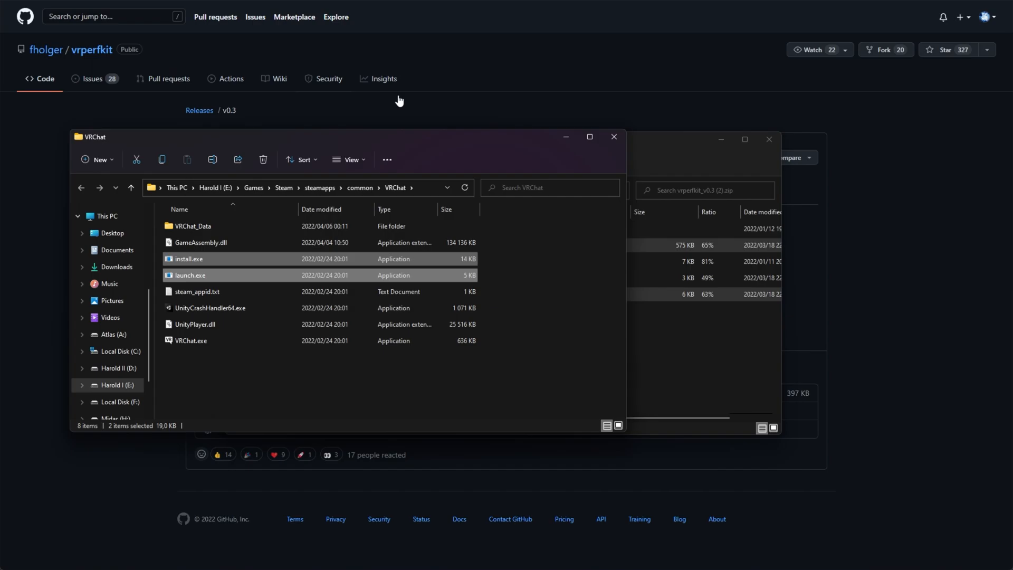
{"action": "mouse_move", "coordinate": [185, 115]}
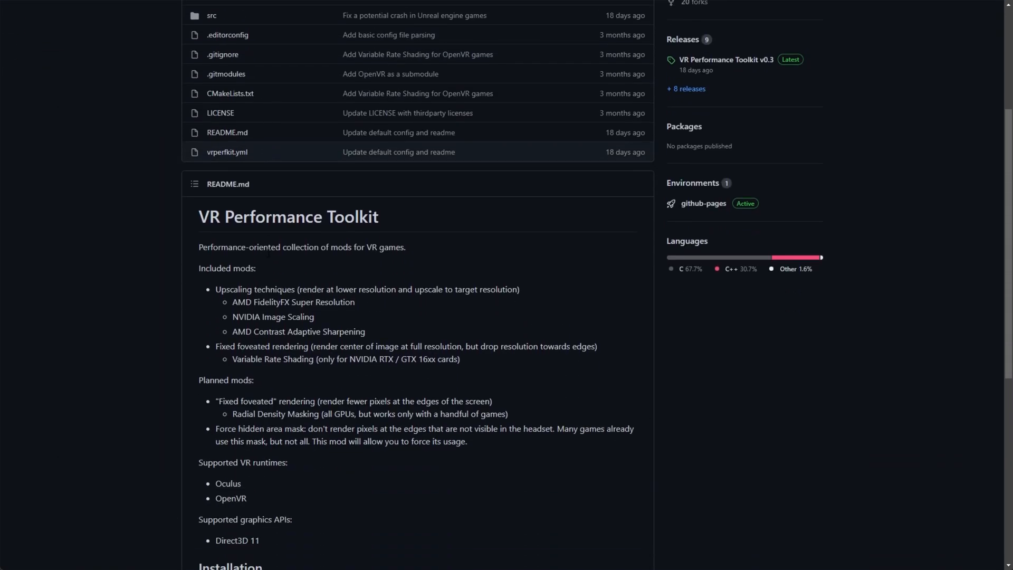
Scroll the vrperfkit README down toward the Installation section.
{"action": "scroll", "scroll_direction": "down", "scroll_amount": 3}
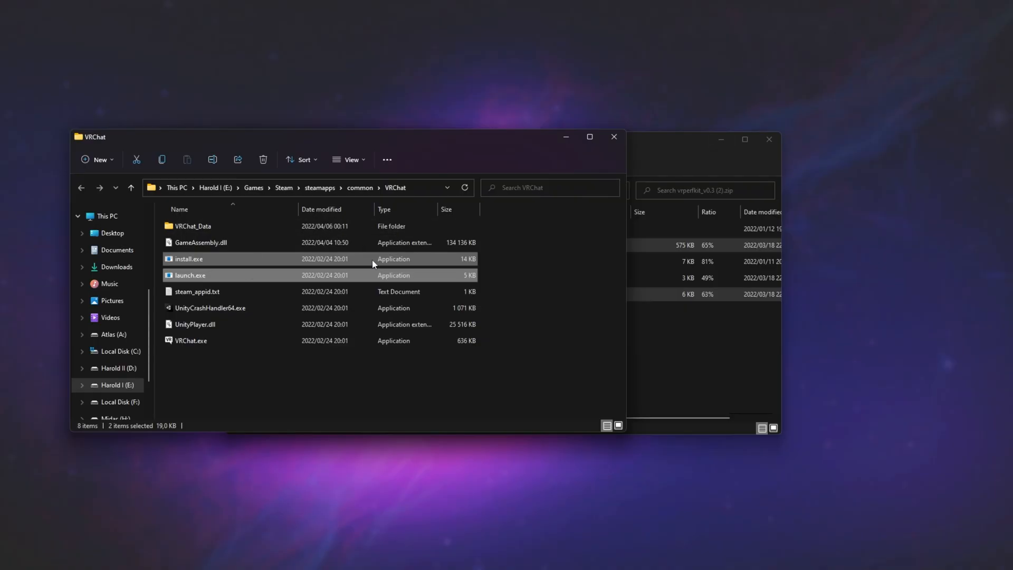
{"action": "mouse_move", "coordinate": [680, 246]}
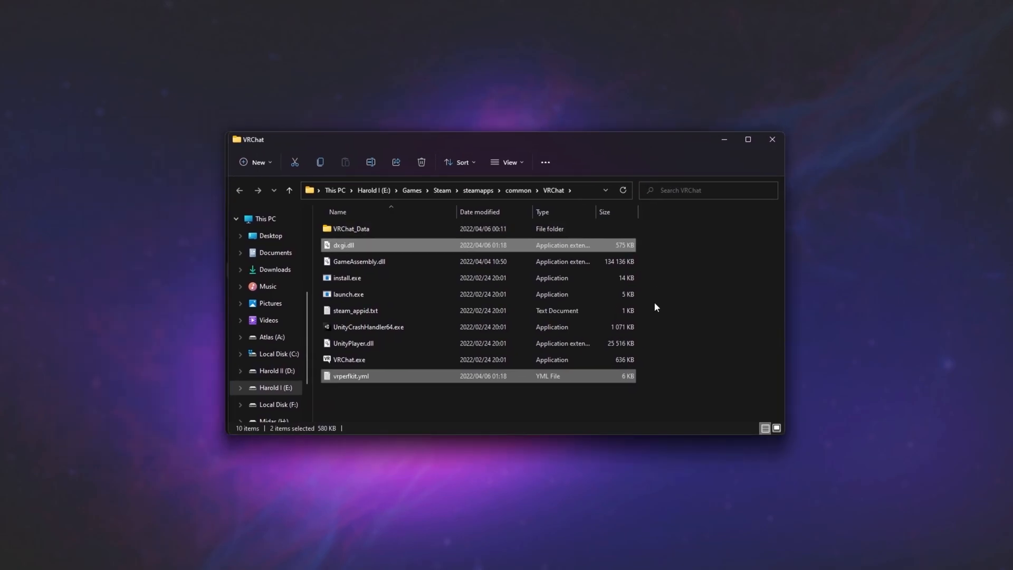
Launch VRChat.exe from its install folder with the toolkit files in place.
{"action": "double_click", "coordinate": [349, 359]}
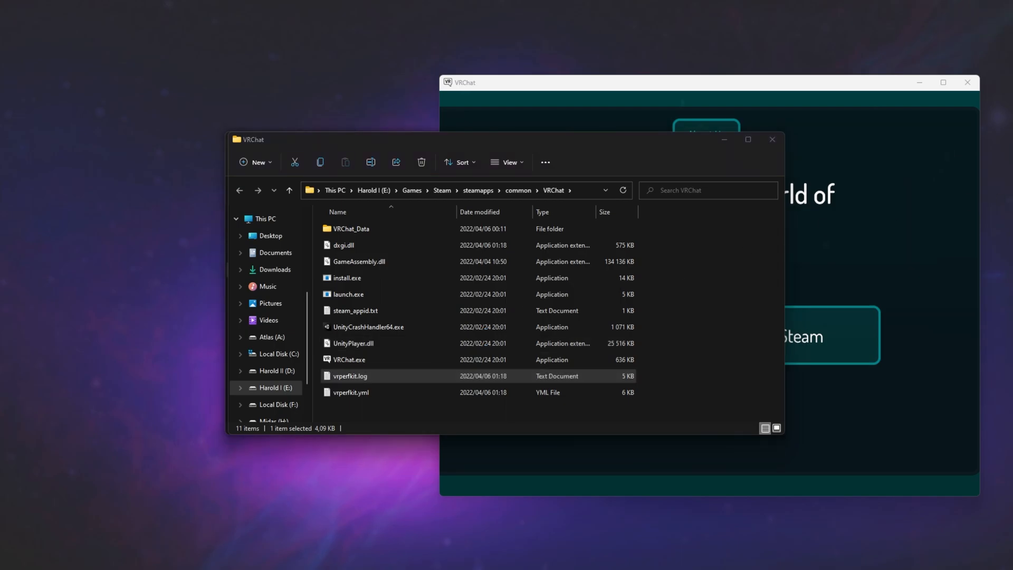
Read vrperfkit.log in Notepad, showing OpenVR requests and the render-target hook, then close it.
{"action": "double_click", "coordinate": [349, 376]}
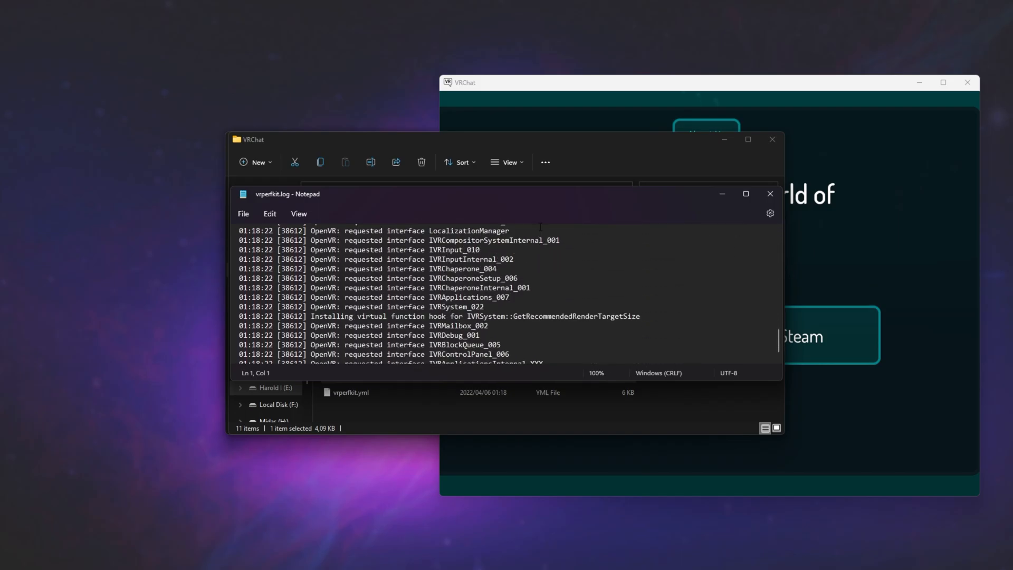
{"action": "left_click", "coordinate": [770, 193]}
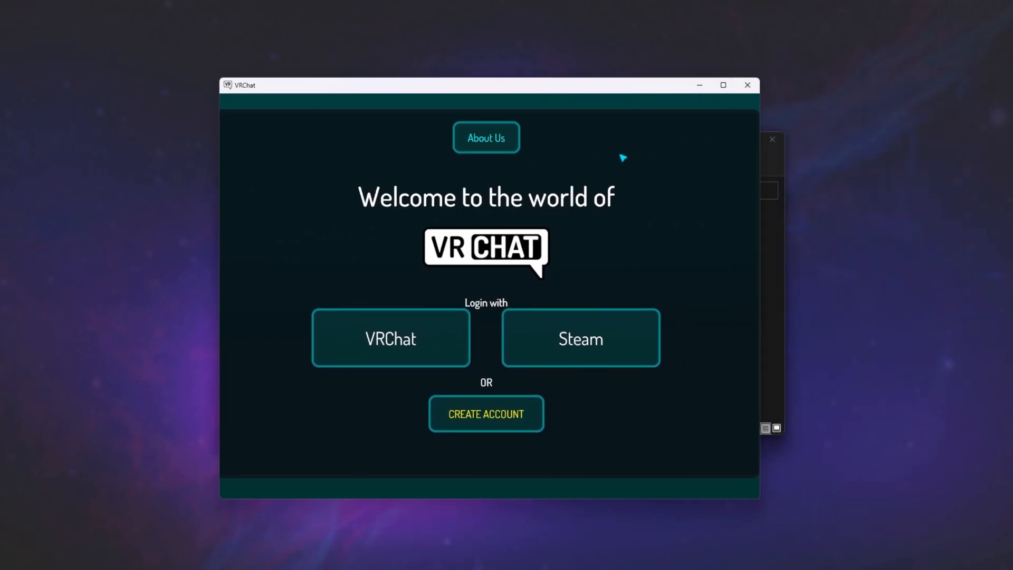
{"action": "mouse_move", "coordinate": [755, 80]}
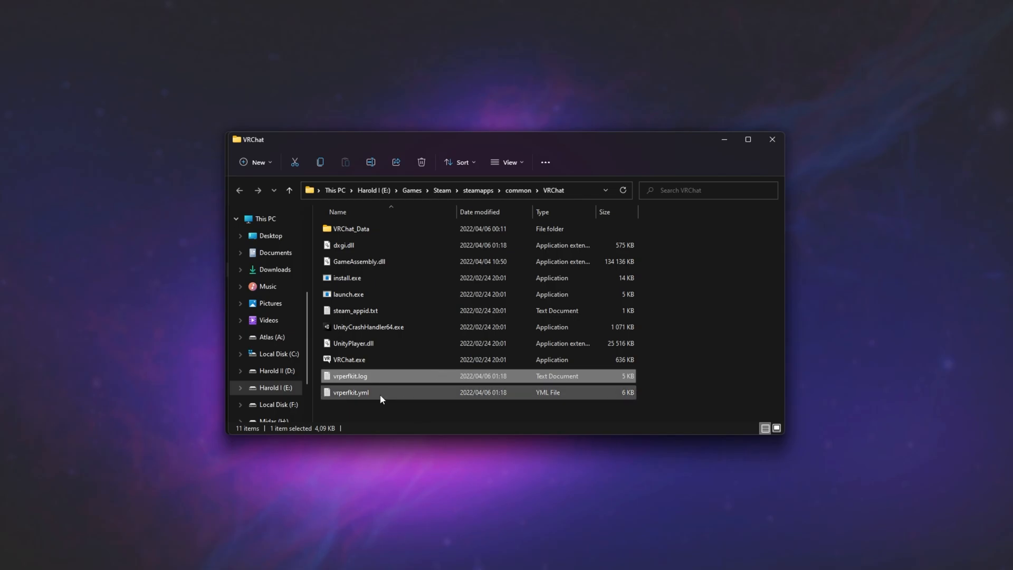
Open vrperfkit.yml in Notepad and replace the upscaling method 'cas' with 'fsr'.
{"action": "left_click", "coordinate": [350, 392]}
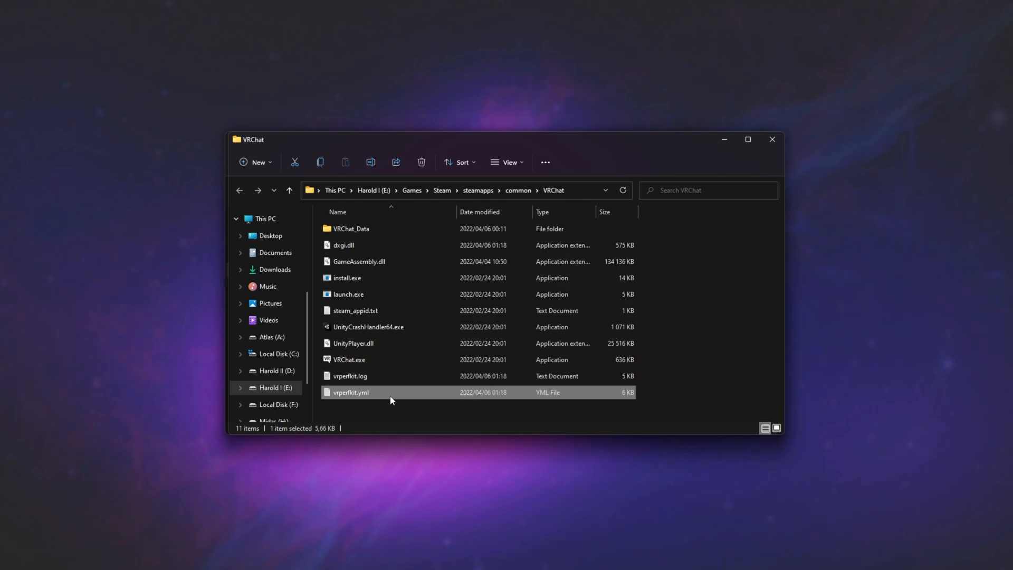
{"action": "double_click", "coordinate": [351, 392]}
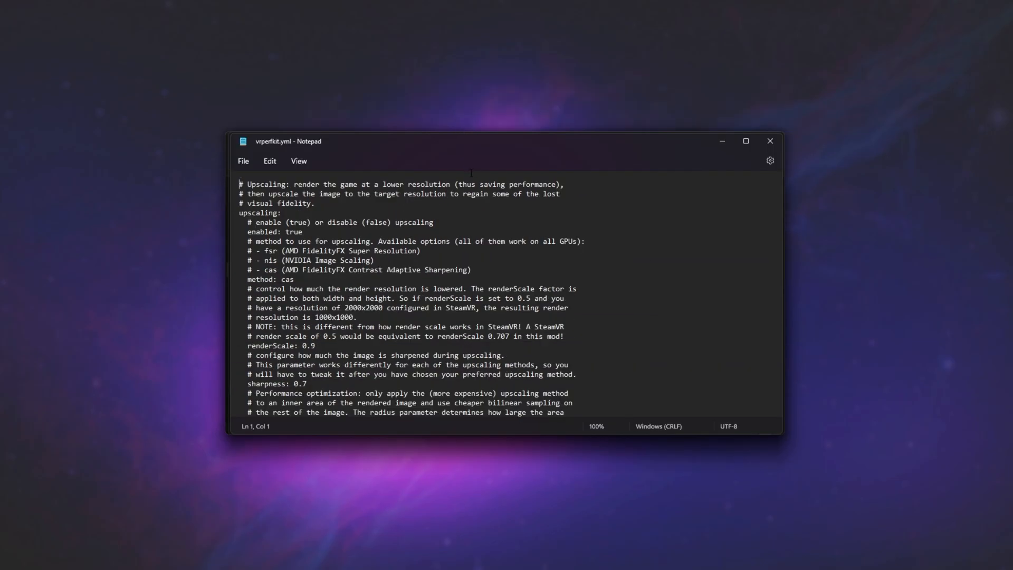
{"action": "double_click", "coordinate": [271, 253]}
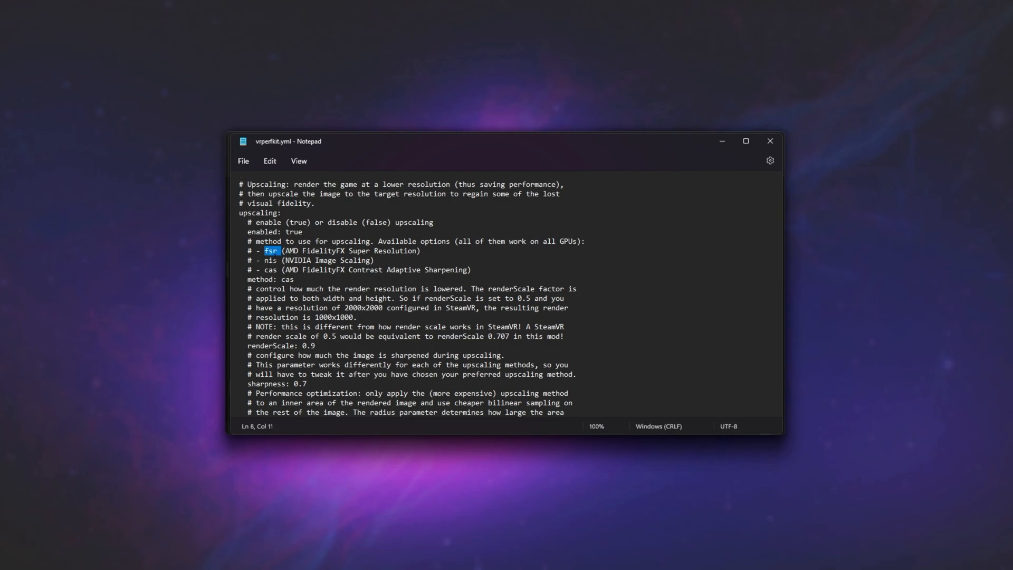
{"action": "double_click", "coordinate": [271, 270]}
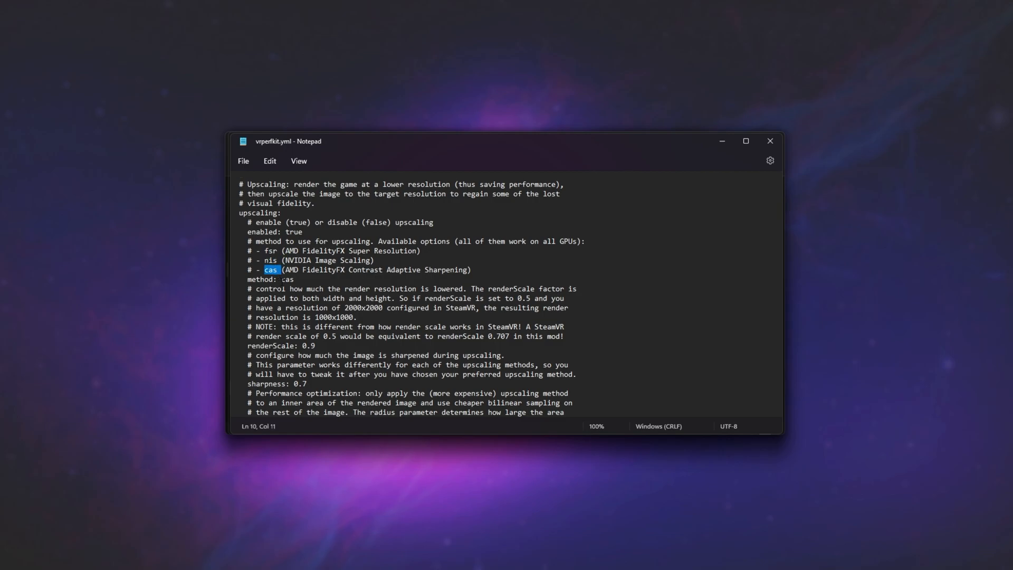
{"action": "double_click", "coordinate": [287, 278]}
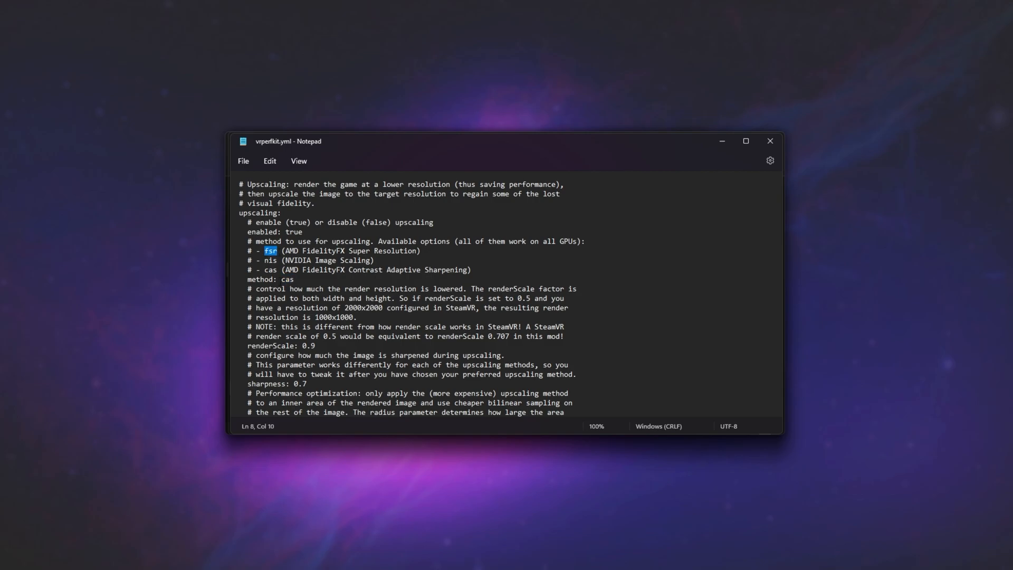
{"action": "type", "text": "fsr"}
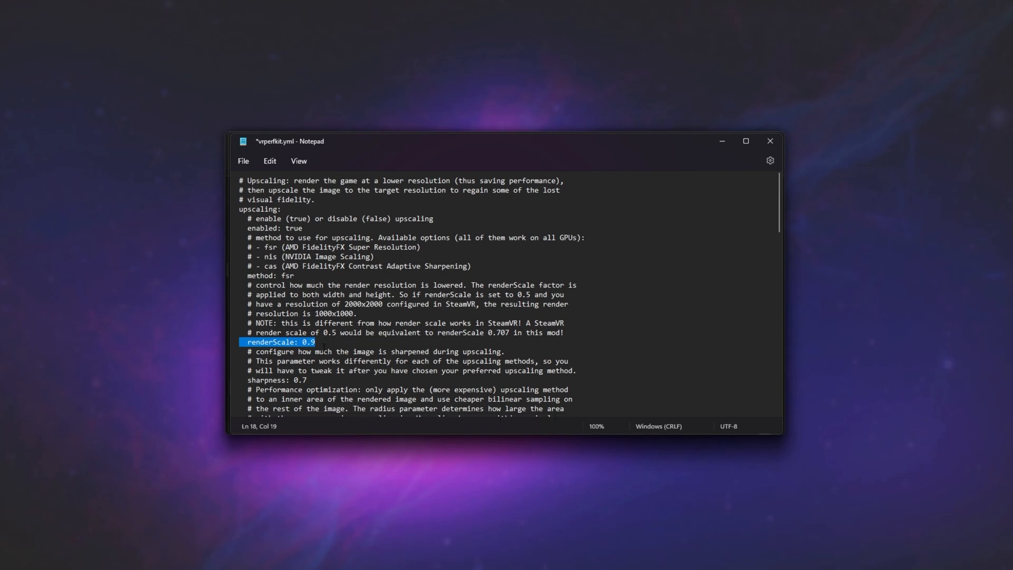
{"action": "scroll", "scroll_direction": "down", "scroll_amount": 3}
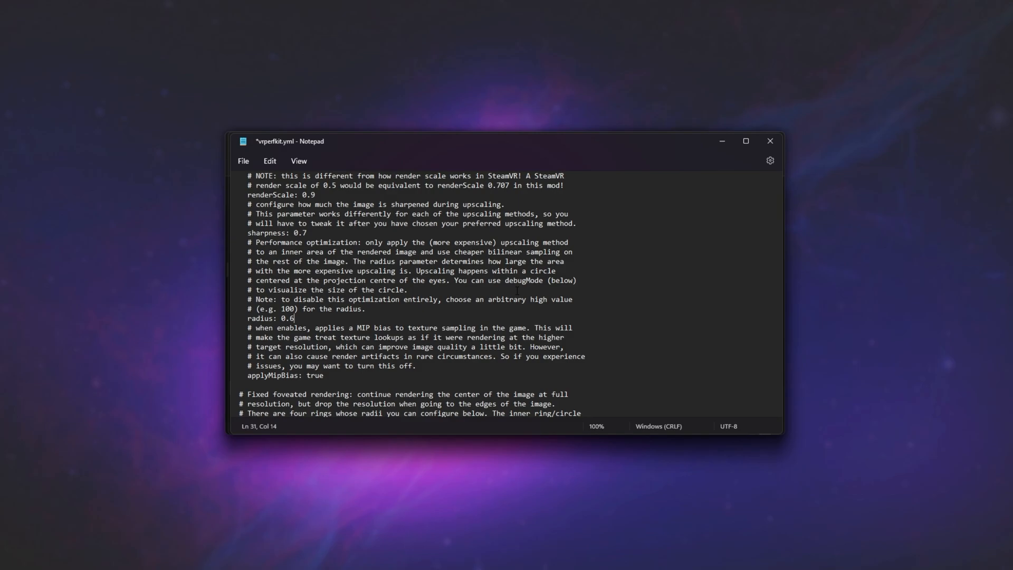
{"action": "left_click", "coordinate": [503, 251]}
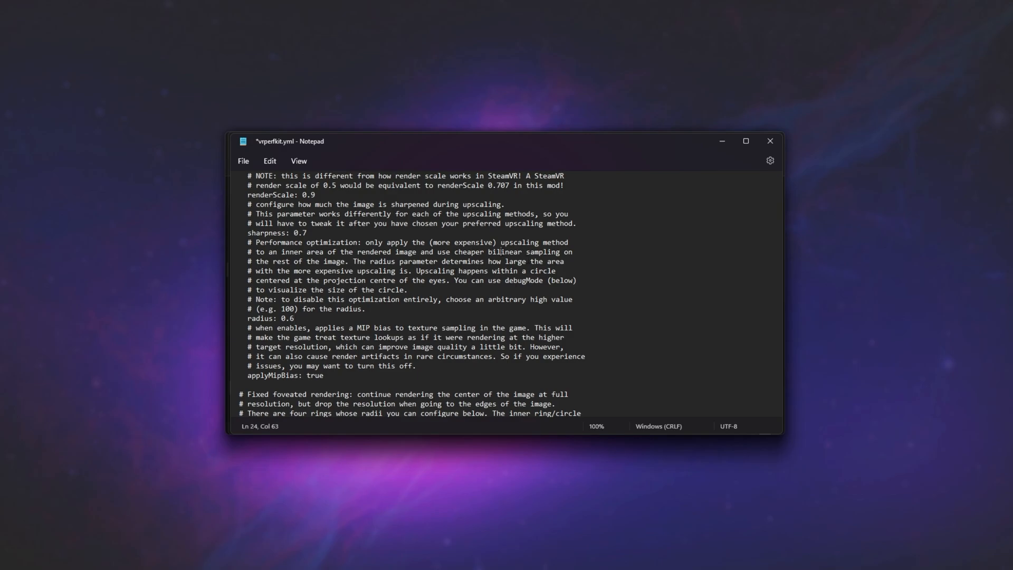
{"action": "double_click", "coordinate": [523, 252]}
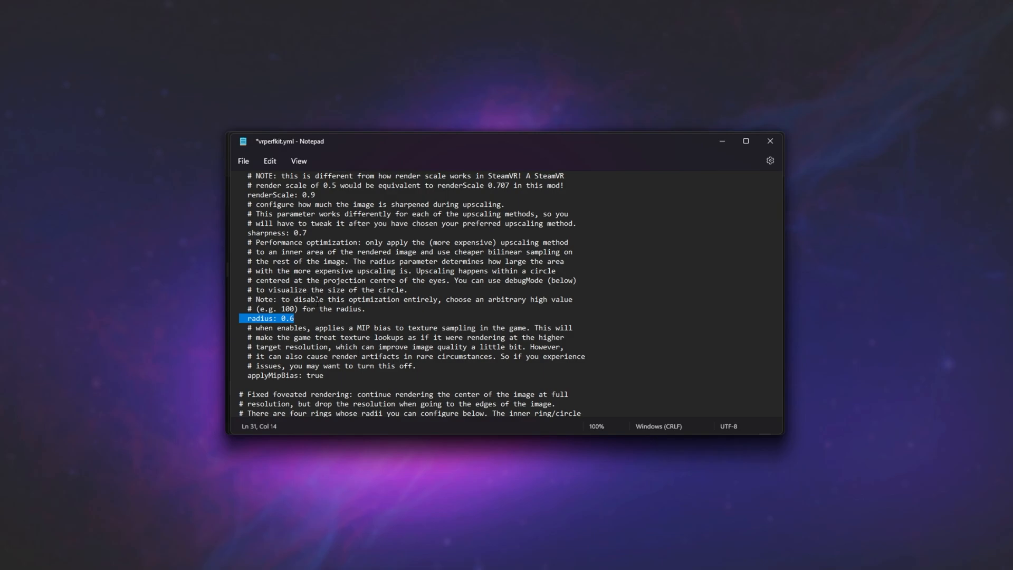
{"action": "scroll", "scroll_direction": "down", "scroll_amount": 3}
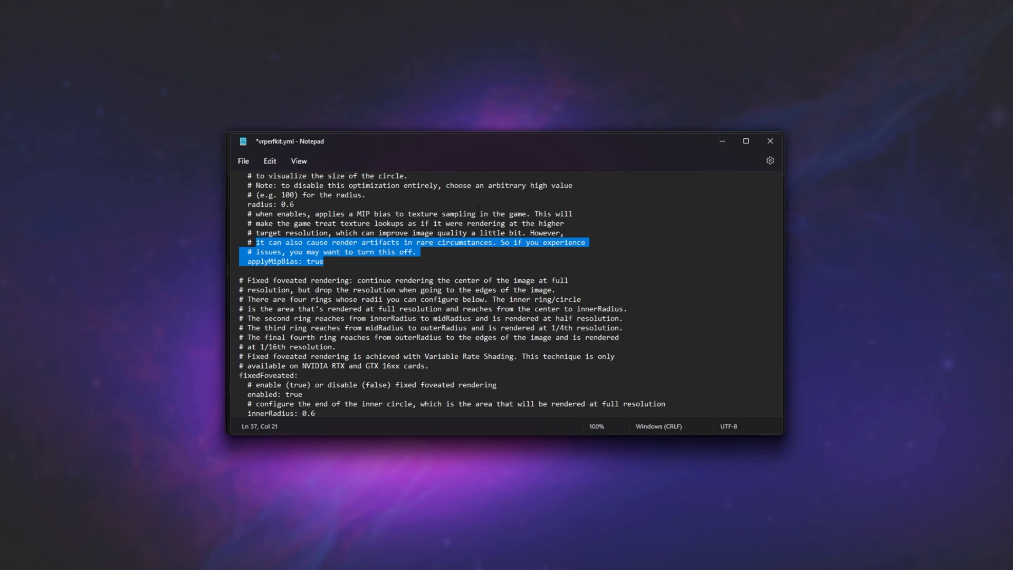
{"action": "left_click", "coordinate": [362, 214]}
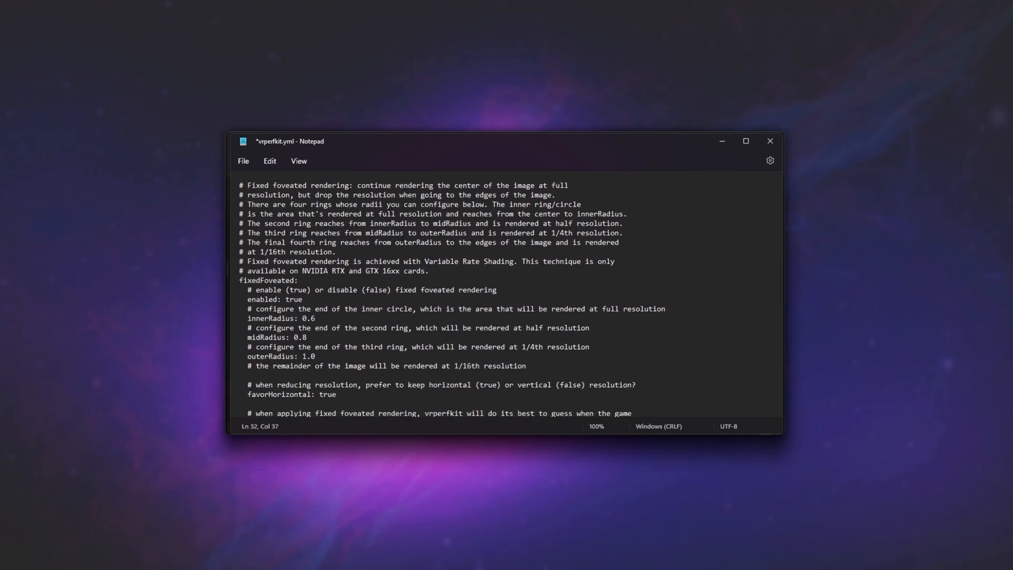
{"action": "scroll", "scroll_direction": "down", "scroll_amount": 3}
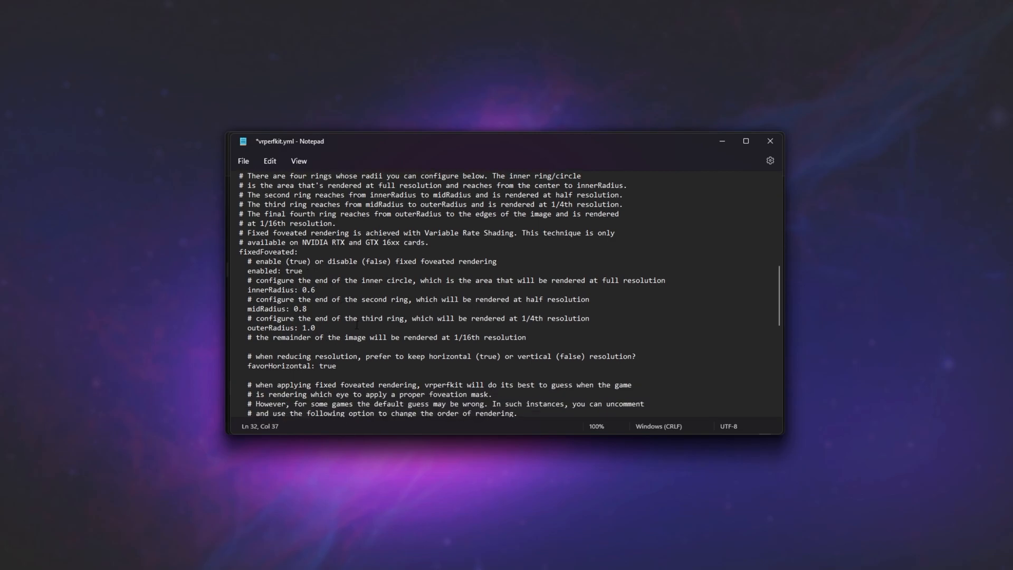
{"action": "scroll", "scroll_direction": "down", "scroll_amount": 3}
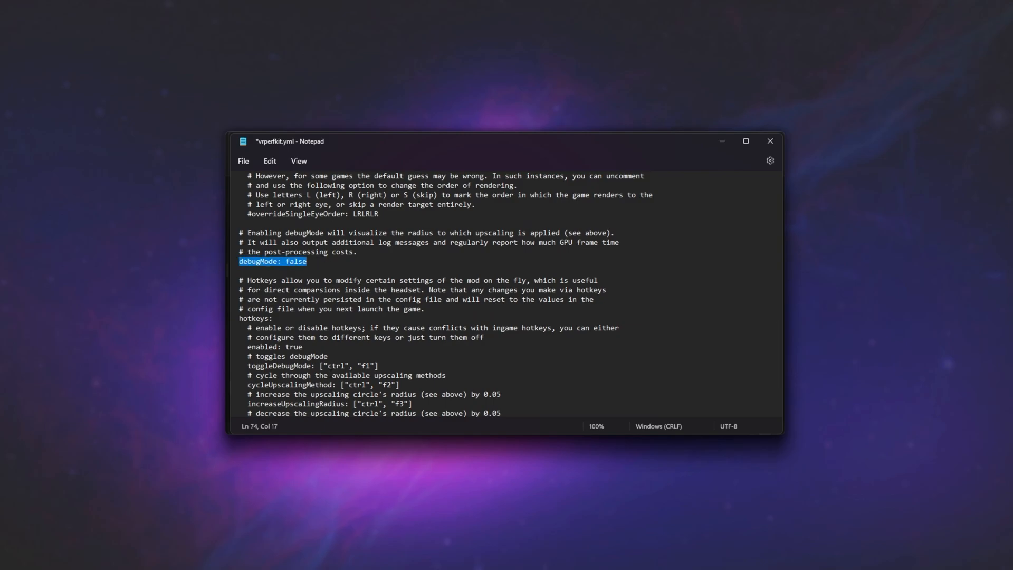
{"action": "scroll", "scroll_direction": "down", "scroll_amount": 3}
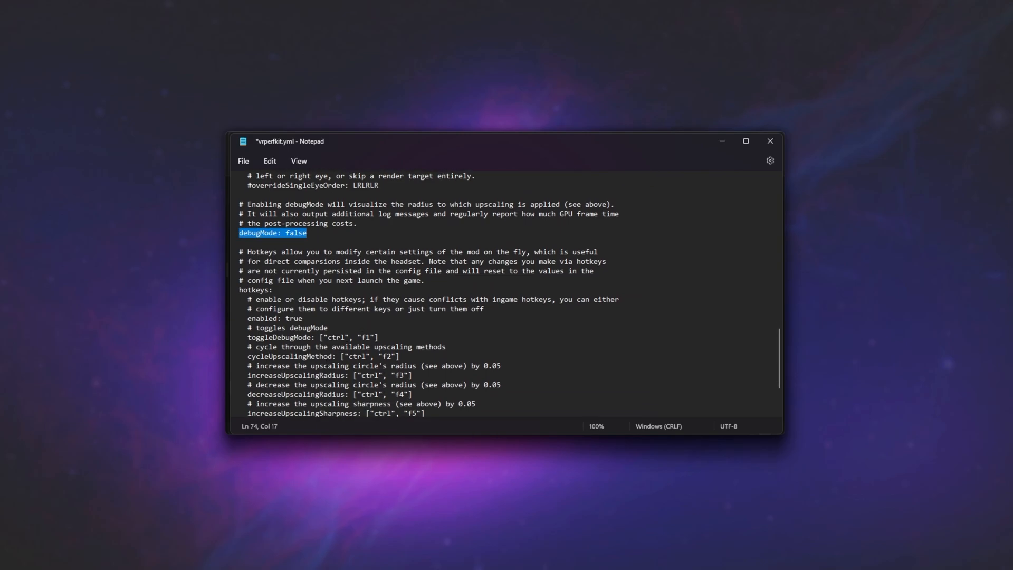
{"action": "scroll", "scroll_direction": "down", "scroll_amount": 3}
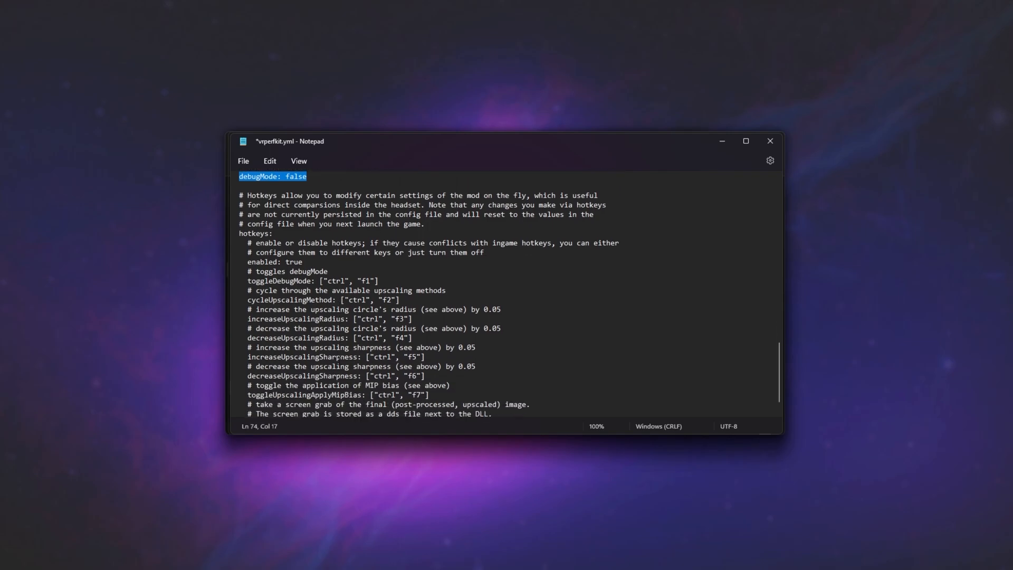
{"action": "scroll", "scroll_direction": "down", "scroll_amount": 3}
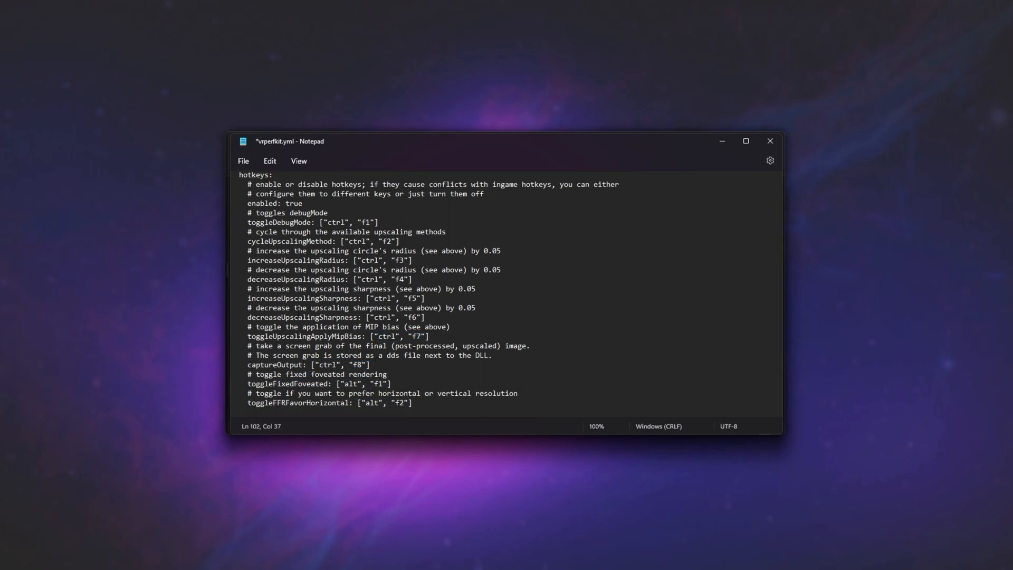
Select text in the hotkeys comments of vrperfkit.yml.
{"action": "double_click", "coordinate": [281, 222]}
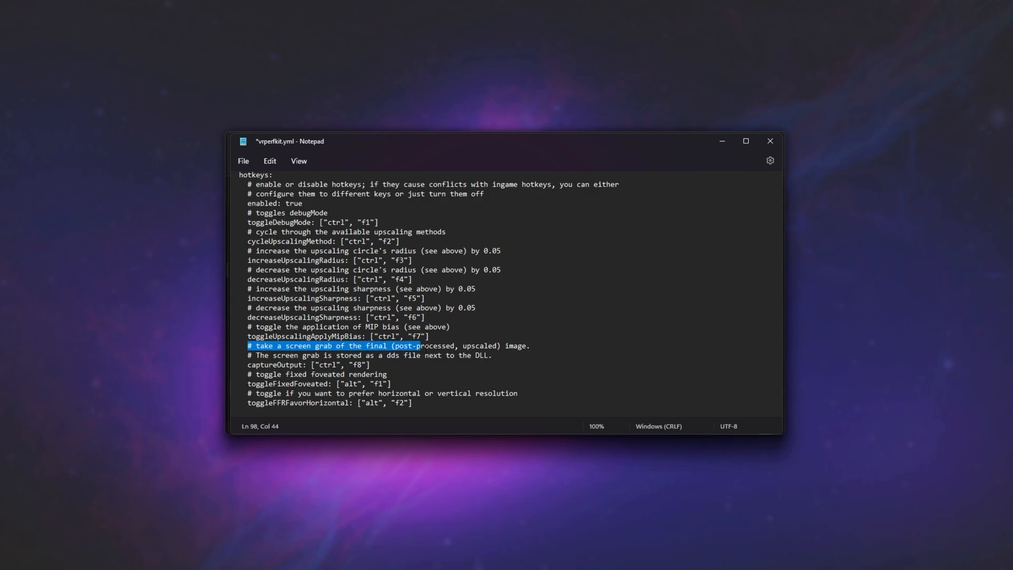
{"action": "left_click", "coordinate": [530, 346]}
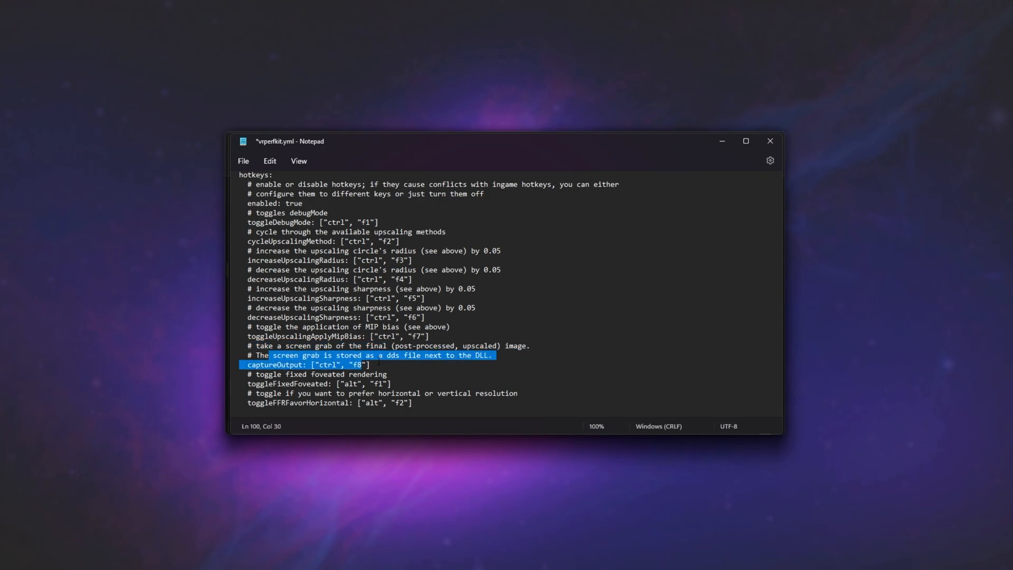
{"action": "left_click", "coordinate": [492, 355]}
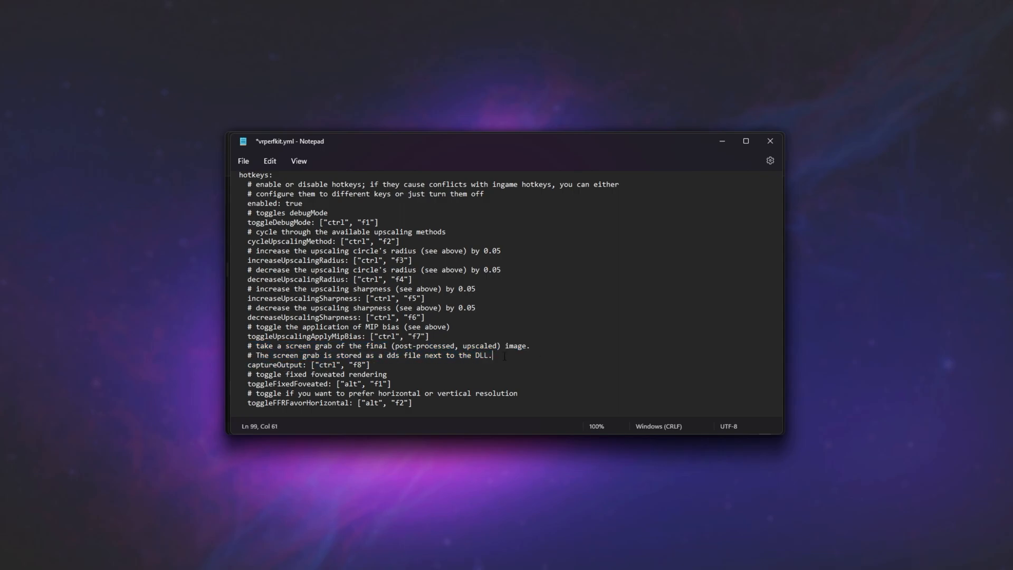
{"action": "left_click_drag", "start_coordinate": [503, 355], "coordinate": [369, 364]}
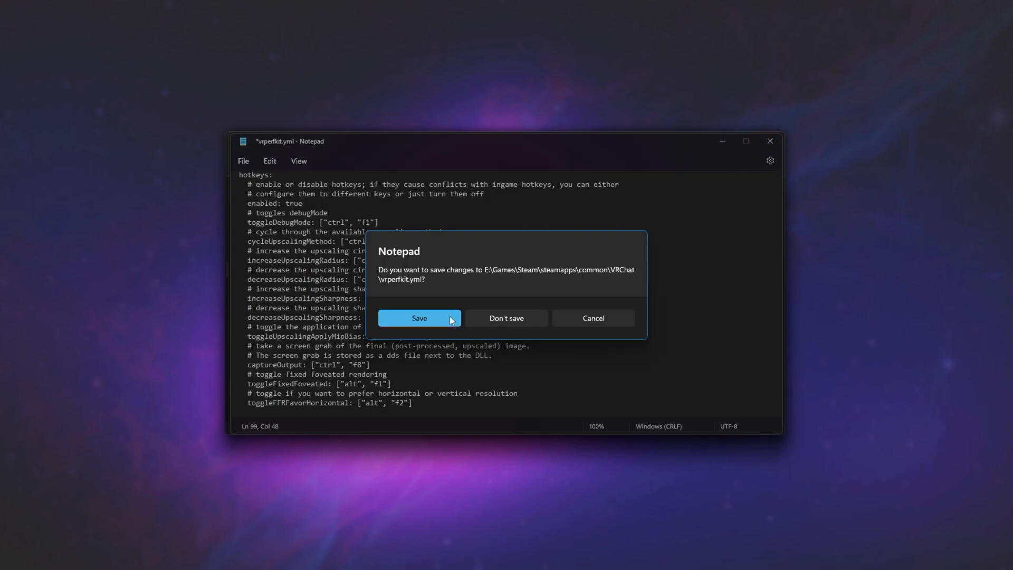
Save the FSR edits to vrperfkit.yml, relaunch VRChat.exe, and open the fresh vrperfkit.log.
{"action": "left_click", "coordinate": [418, 318]}
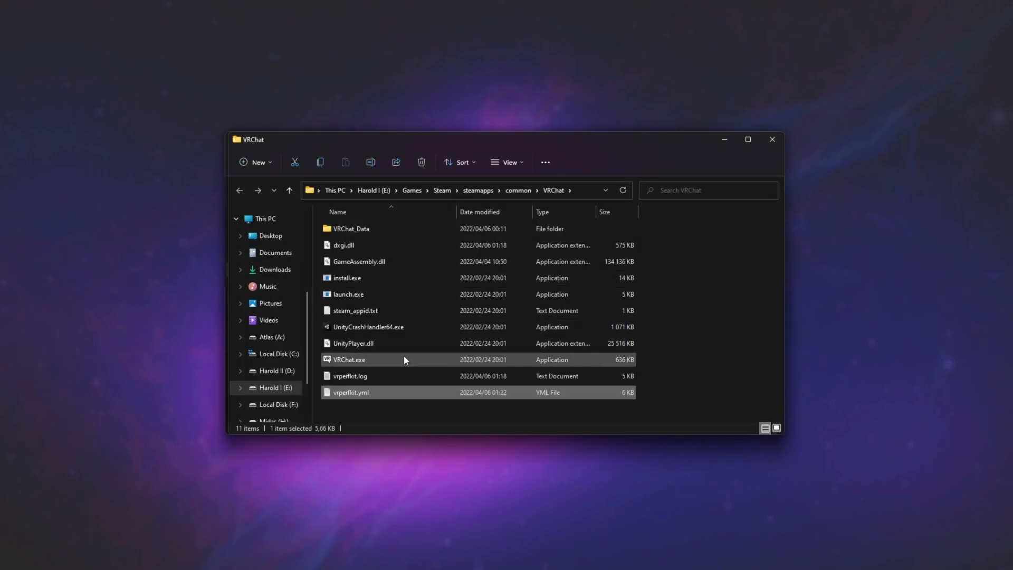
{"action": "double_click", "coordinate": [349, 359]}
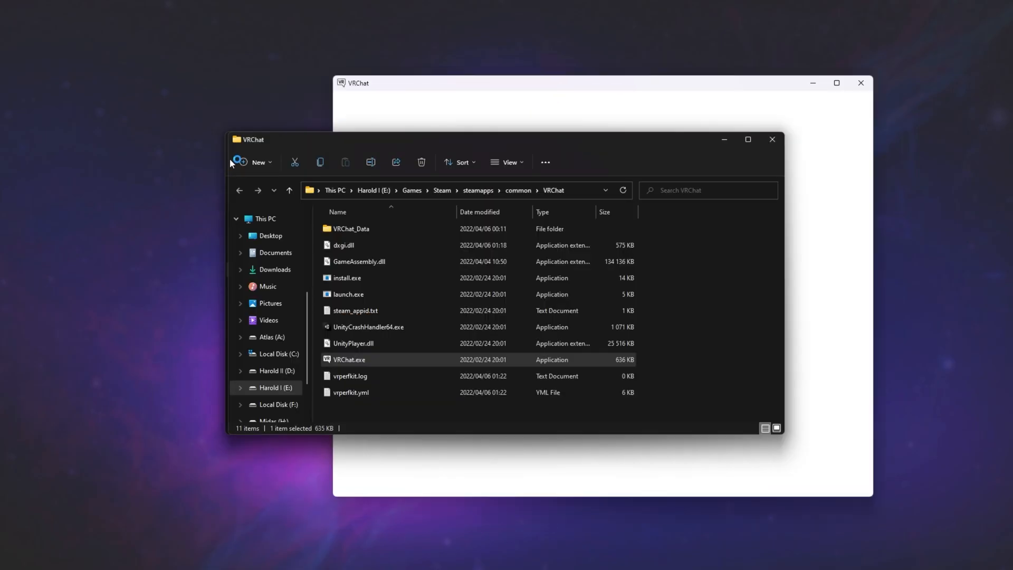
{"action": "left_click", "coordinate": [349, 375]}
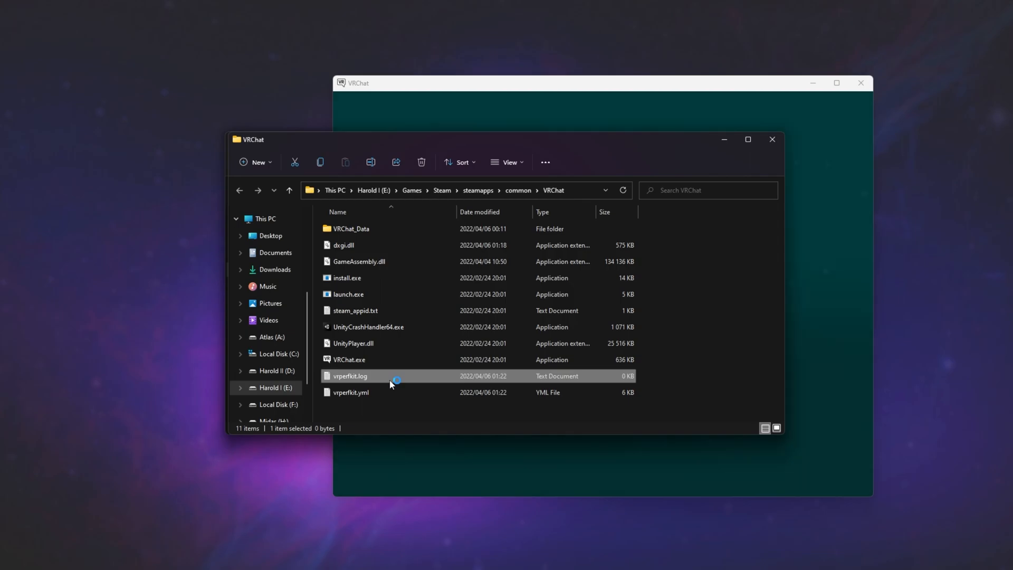
{"action": "double_click", "coordinate": [348, 375]}
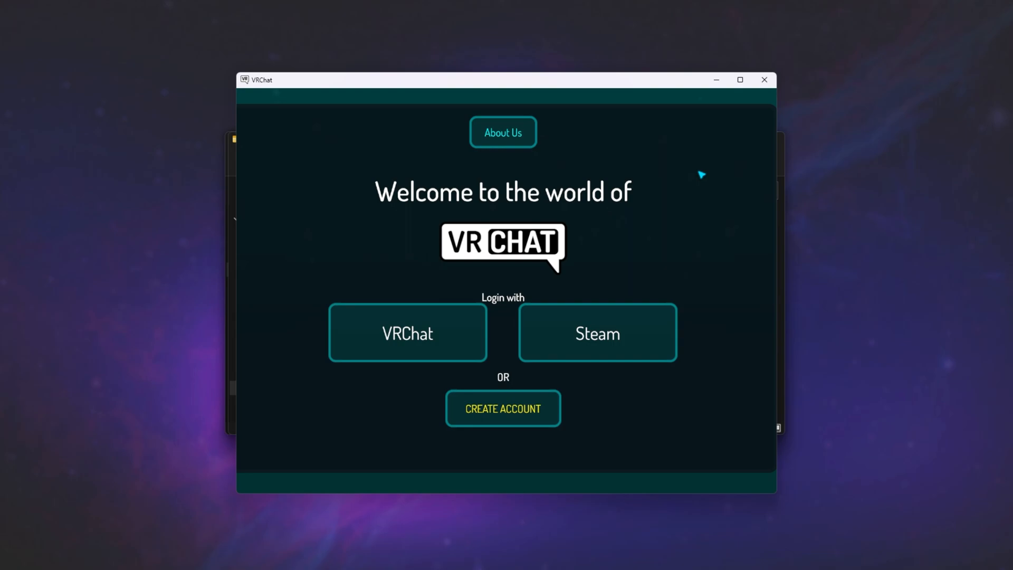
{"action": "mouse_move", "coordinate": [711, 151]}
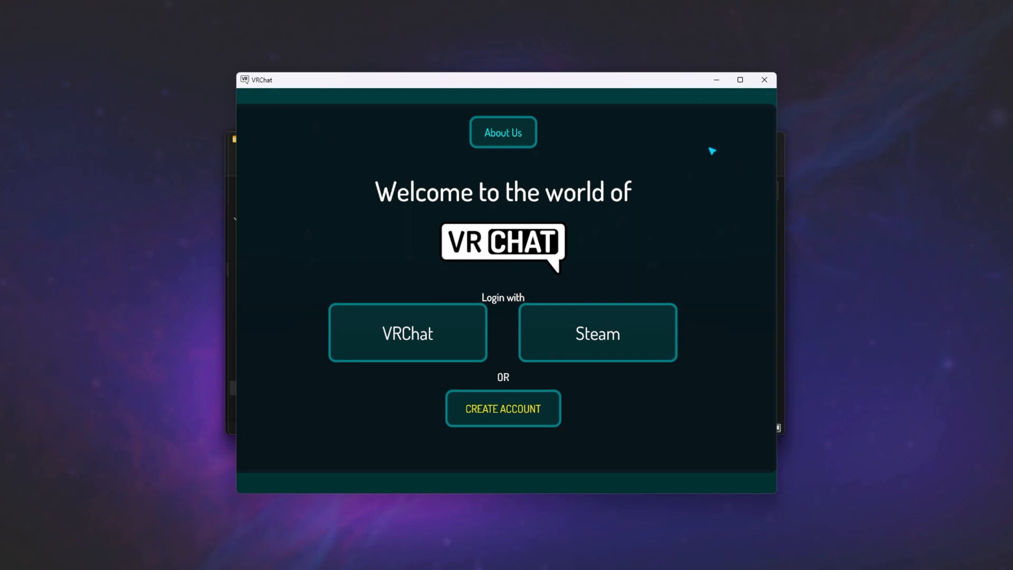